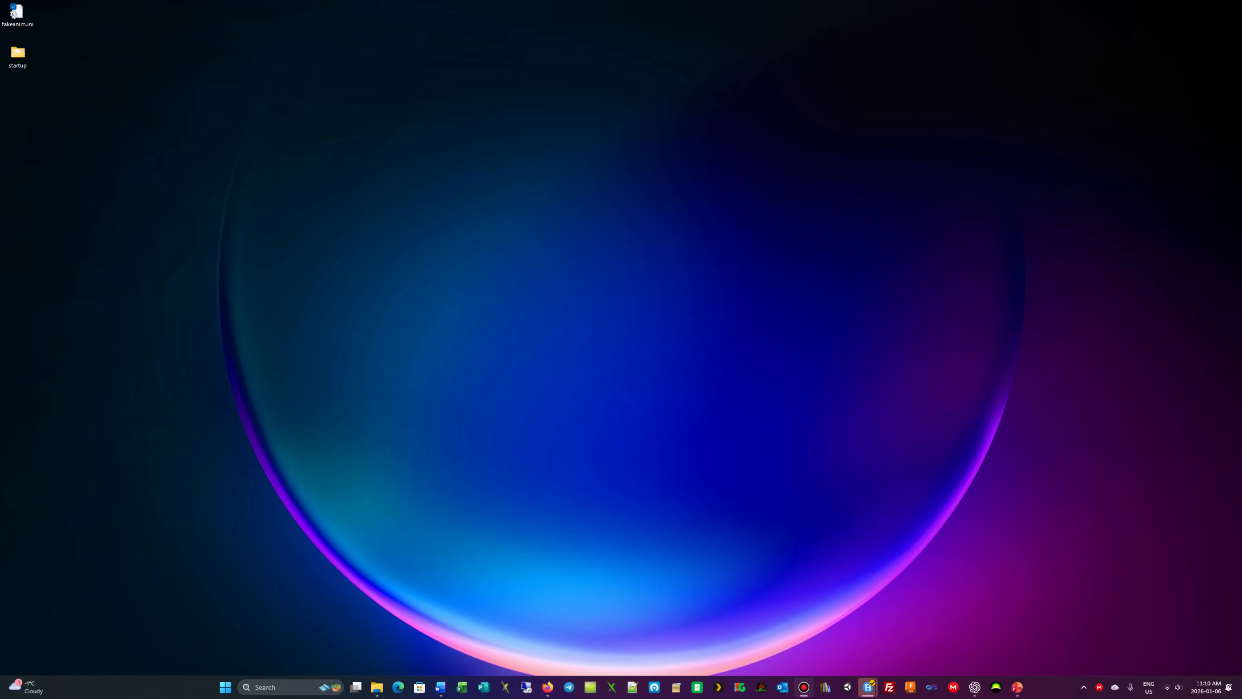
{"action": "mouse_move", "coordinate": [707, 412]}
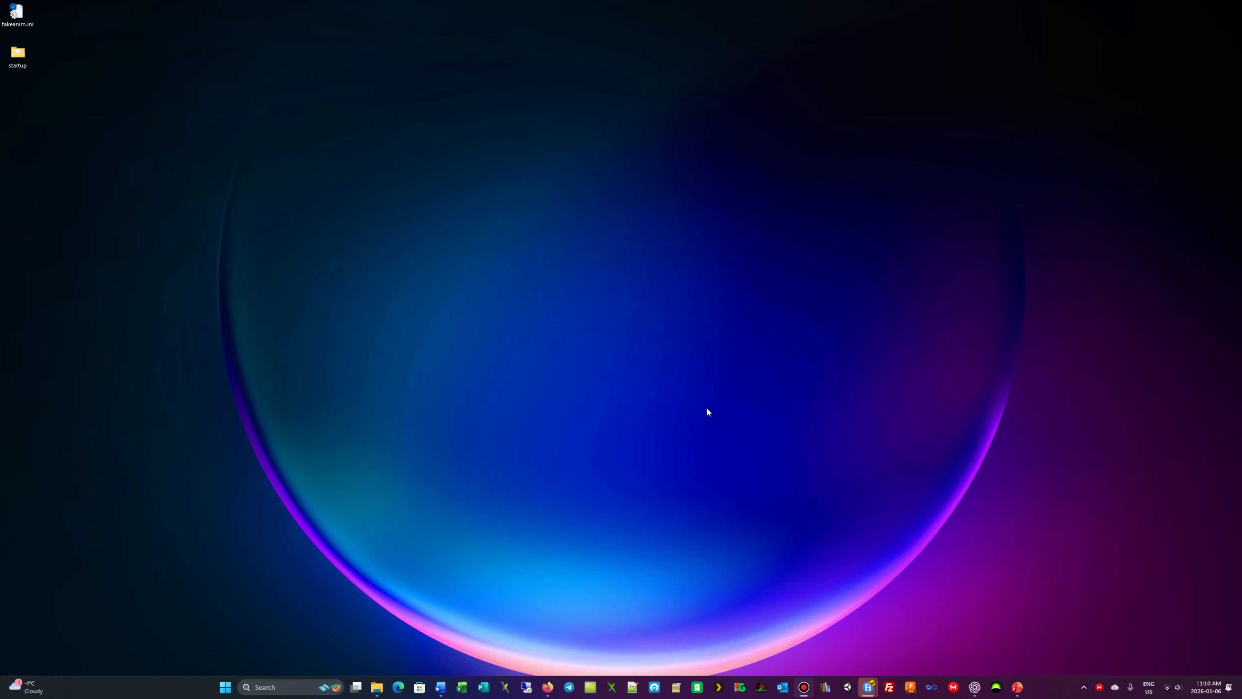
{"action": "mouse_move", "coordinate": [347, 227]}
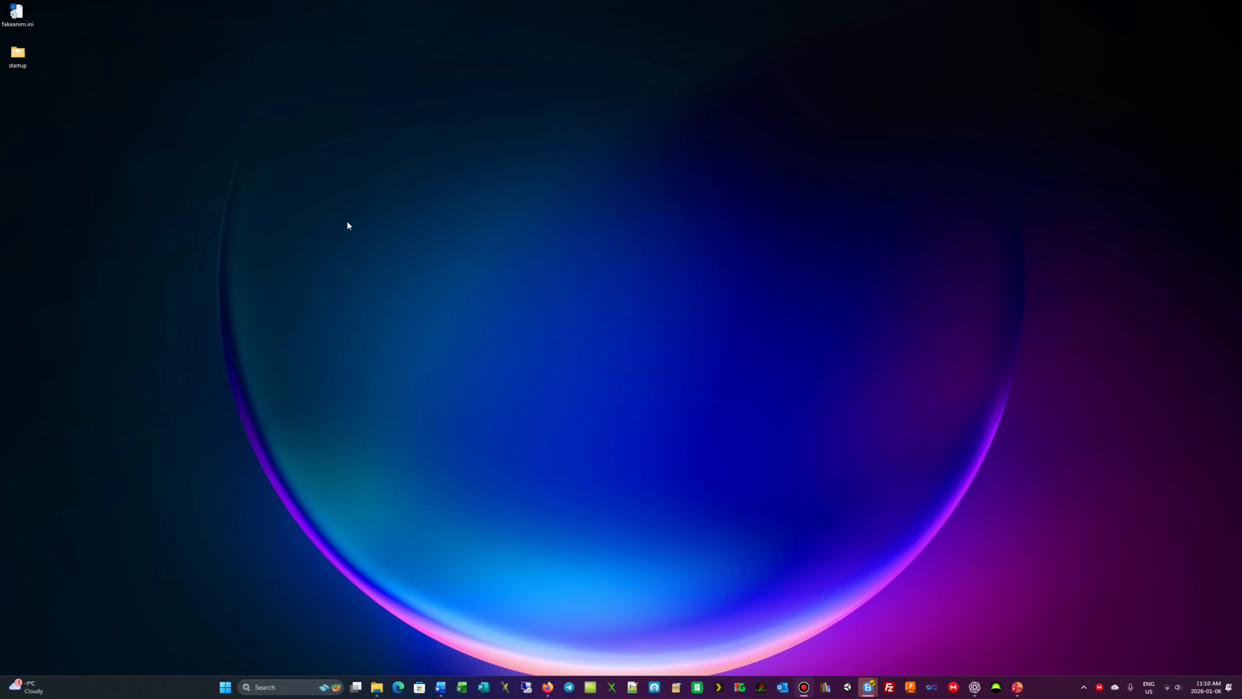
{"action": "mouse_move", "coordinate": [94, 98]}
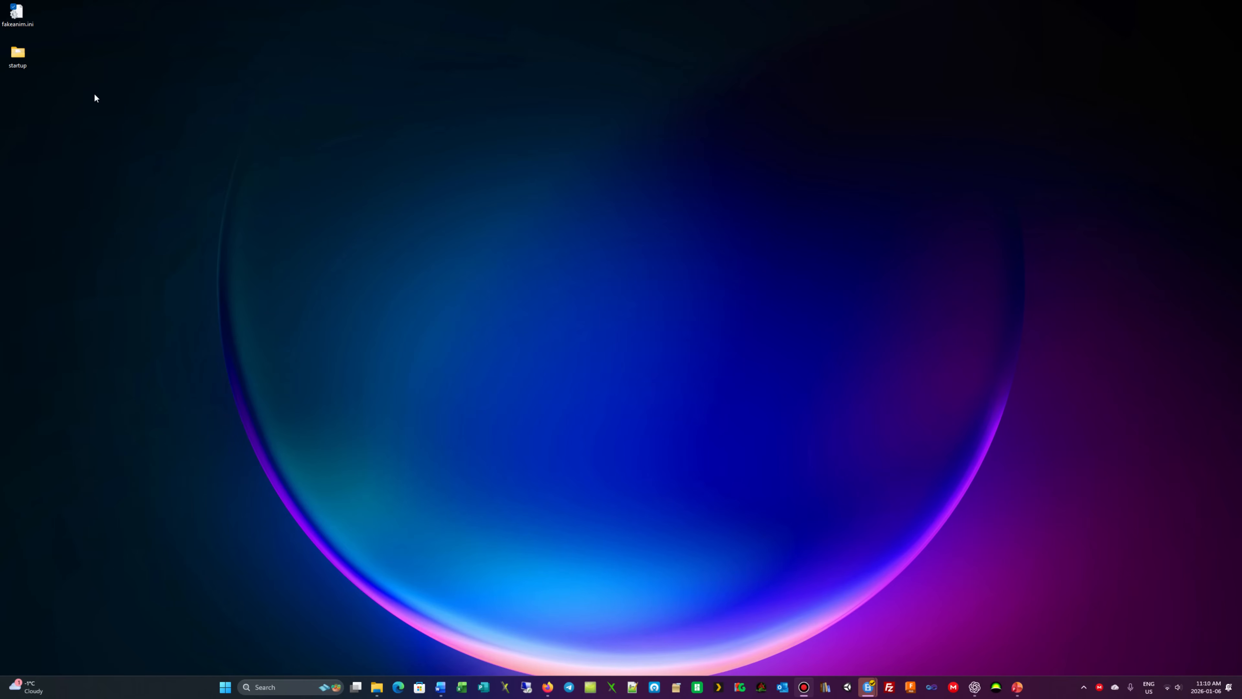
{"action": "mouse_move", "coordinate": [50, 83]}
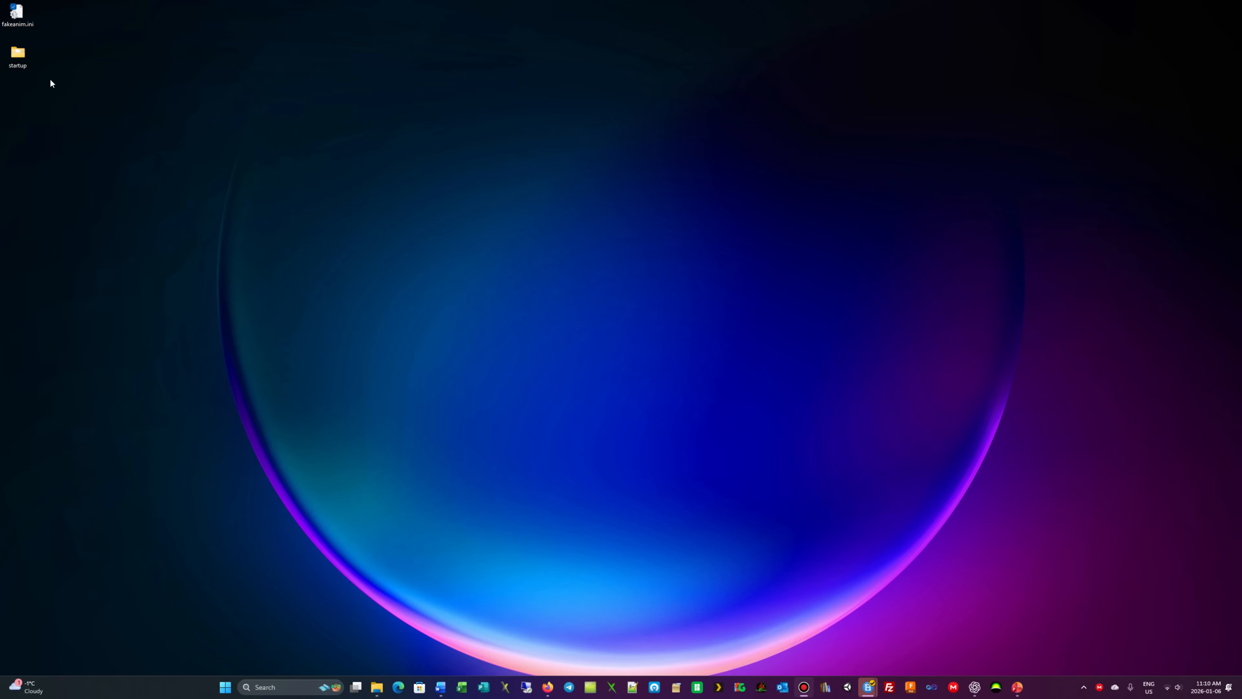
{"action": "mouse_move", "coordinate": [44, 71]}
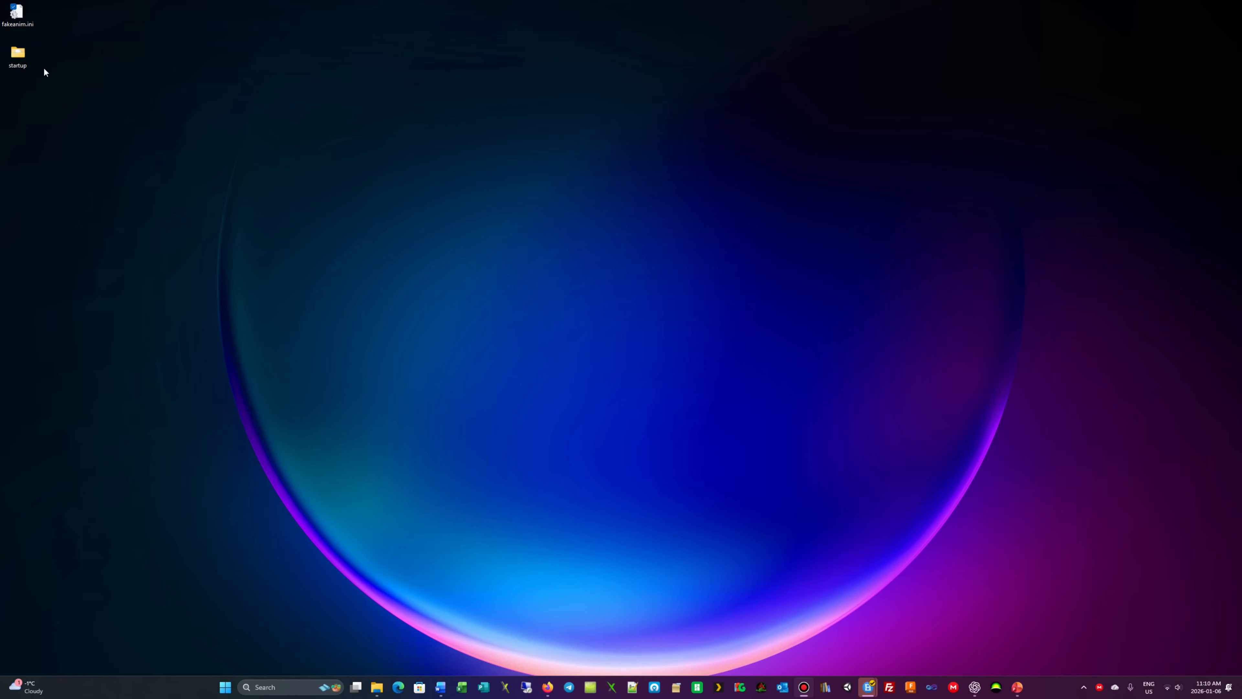
Step: Browse the startup folder's jukebox WMV videos and return to select fakeanim.ini
{"action": "double_click", "coordinate": [17, 56]}
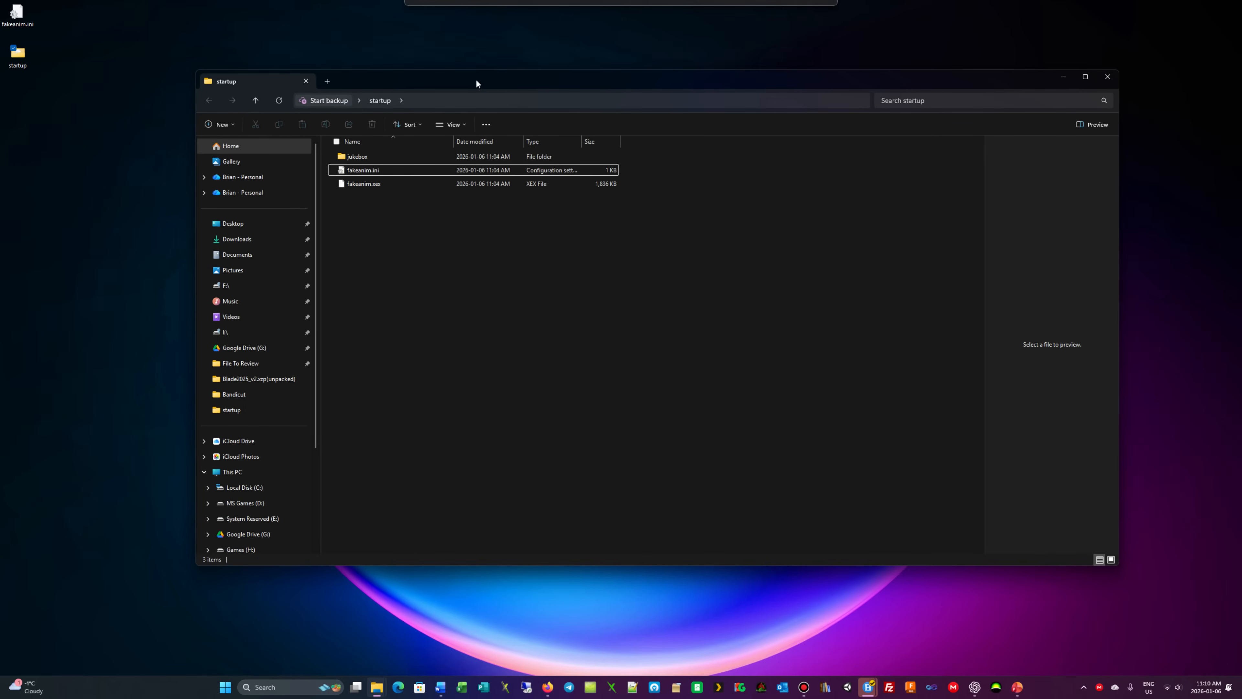
{"action": "left_click", "coordinate": [363, 169]}
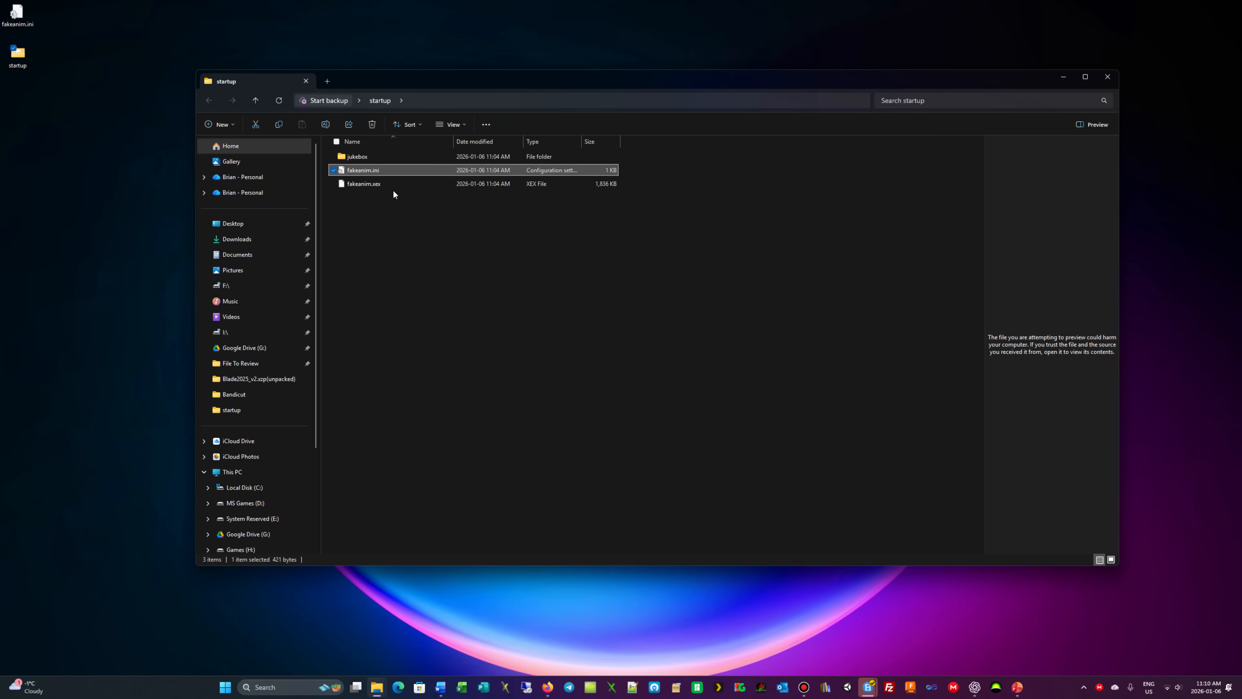
{"action": "mouse_move", "coordinate": [363, 184]}
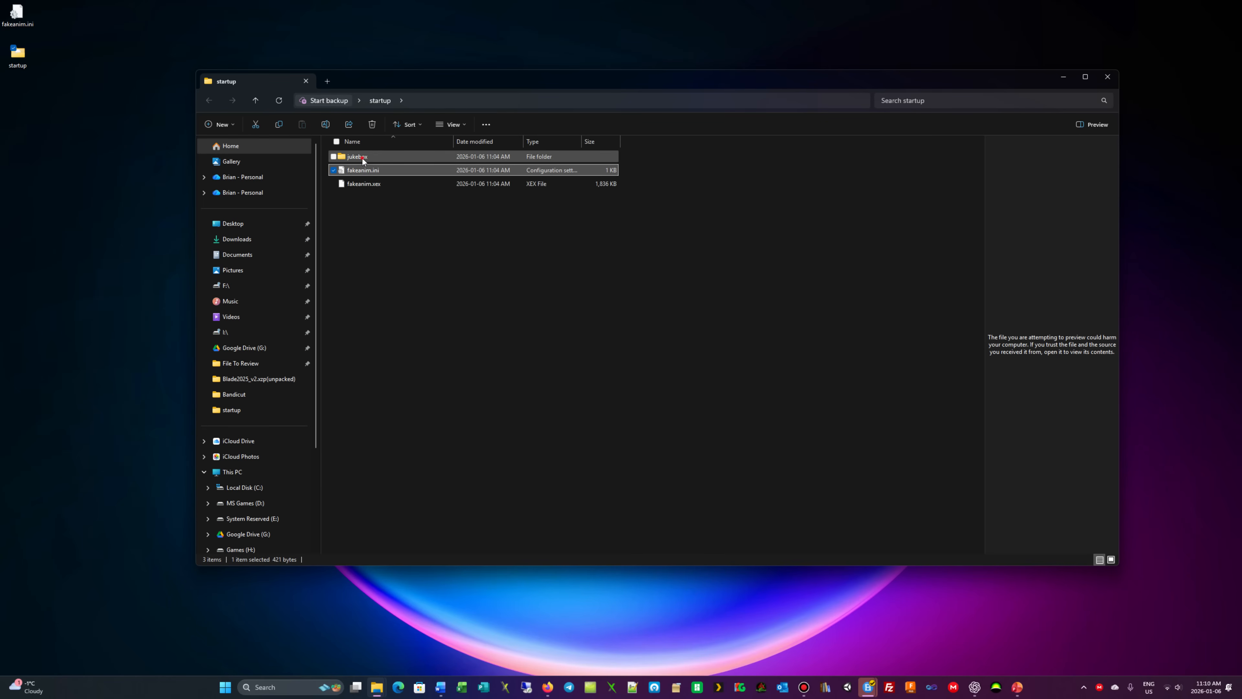
{"action": "double_click", "coordinate": [356, 156]}
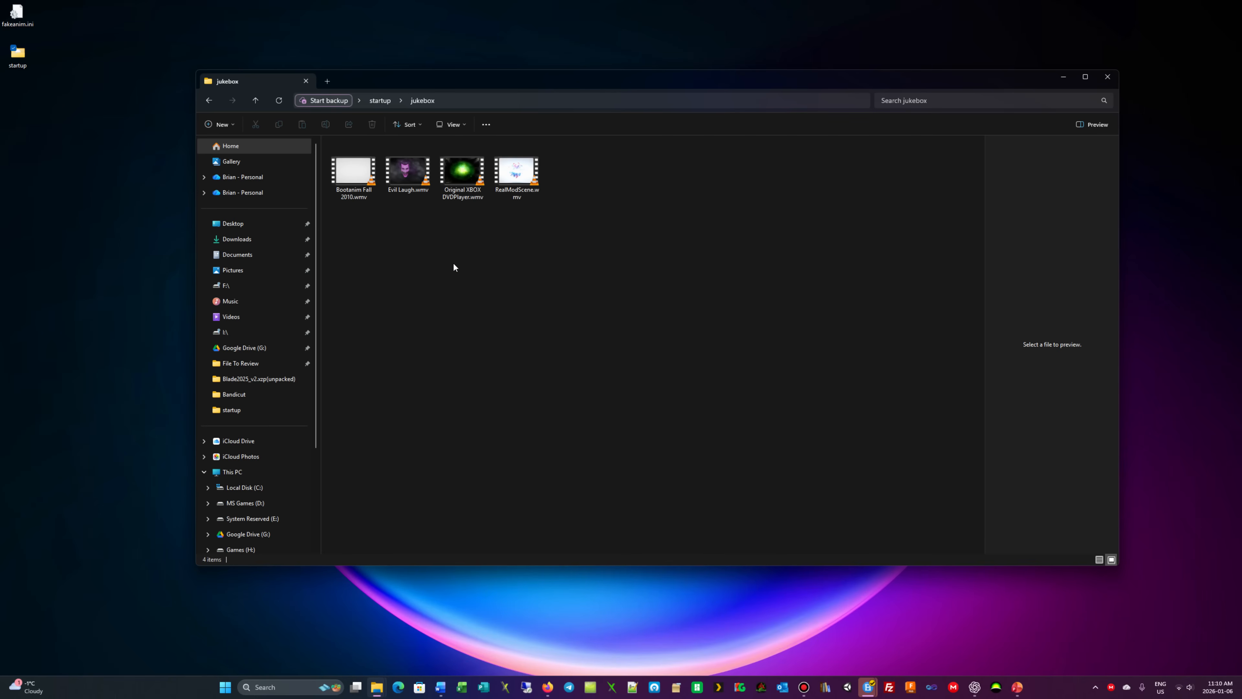
{"action": "mouse_move", "coordinate": [412, 229]}
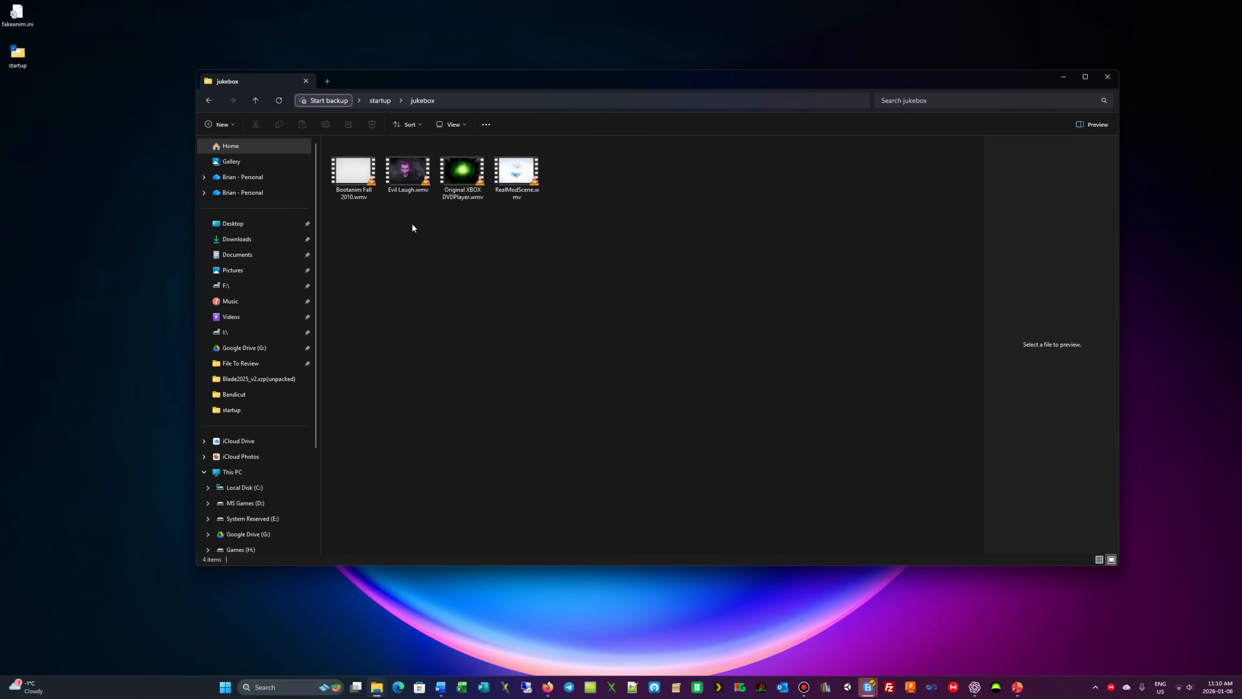
{"action": "mouse_move", "coordinate": [532, 226]}
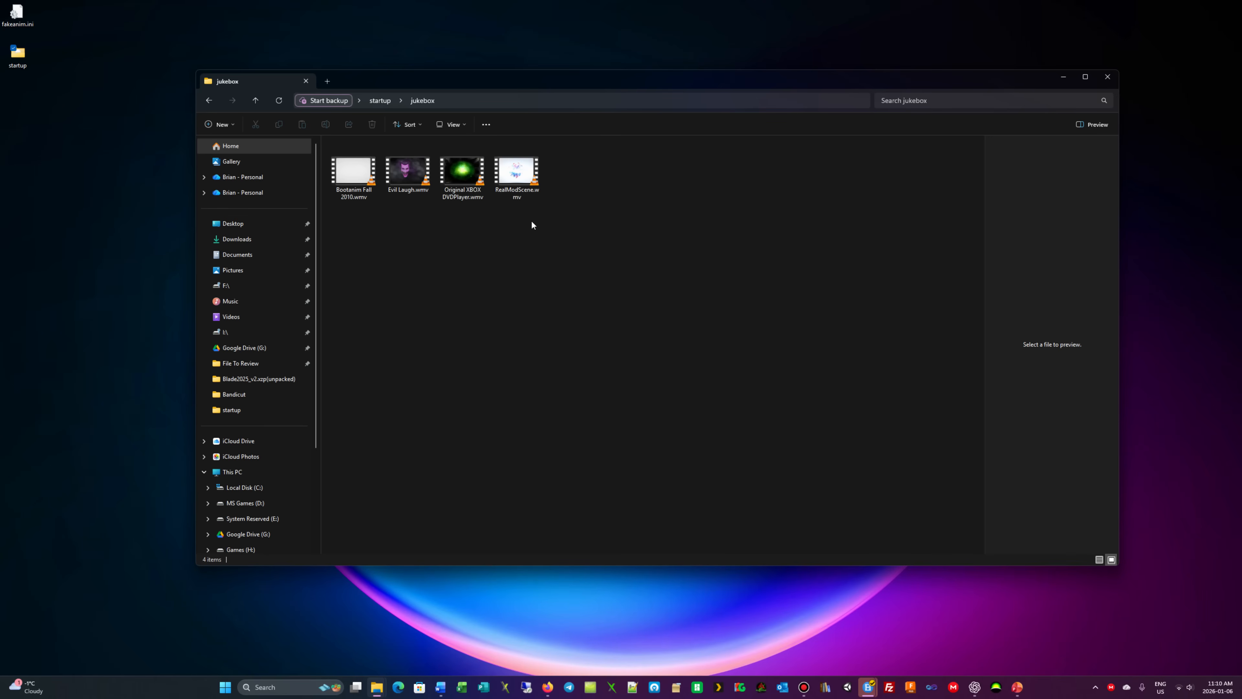
{"action": "mouse_move", "coordinate": [540, 208]}
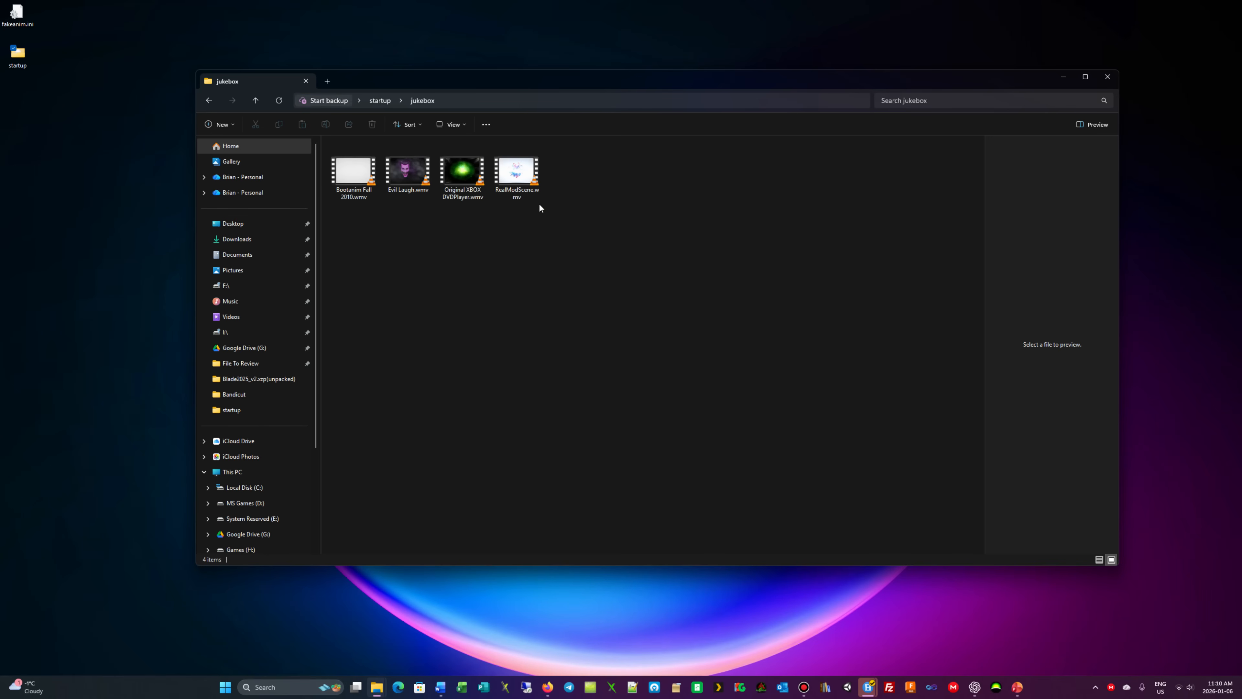
{"action": "mouse_move", "coordinate": [354, 176]}
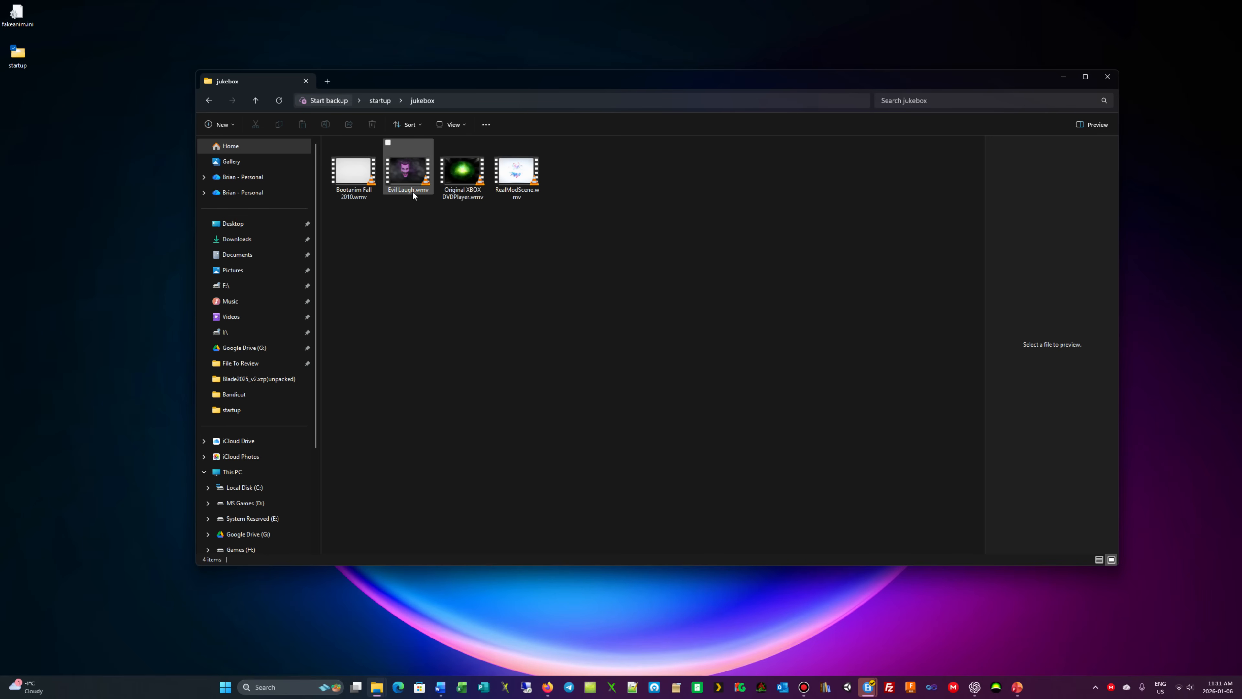
{"action": "left_click", "coordinate": [255, 100]}
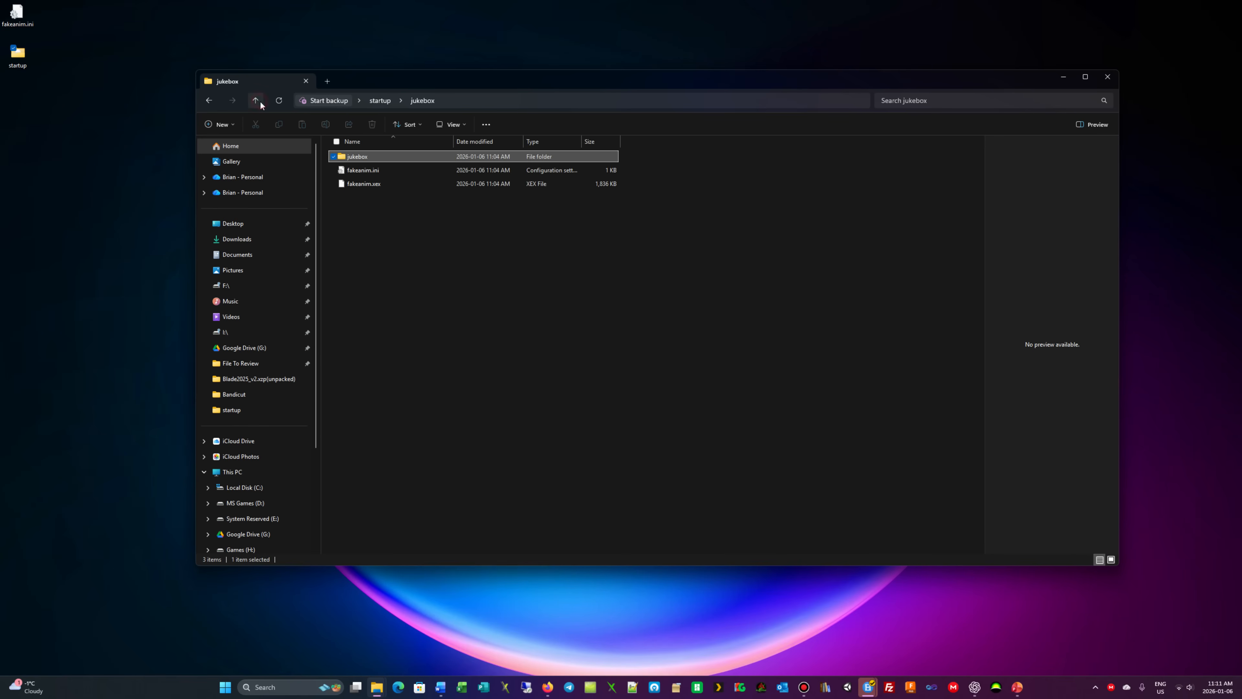
{"action": "left_click", "coordinate": [255, 101]}
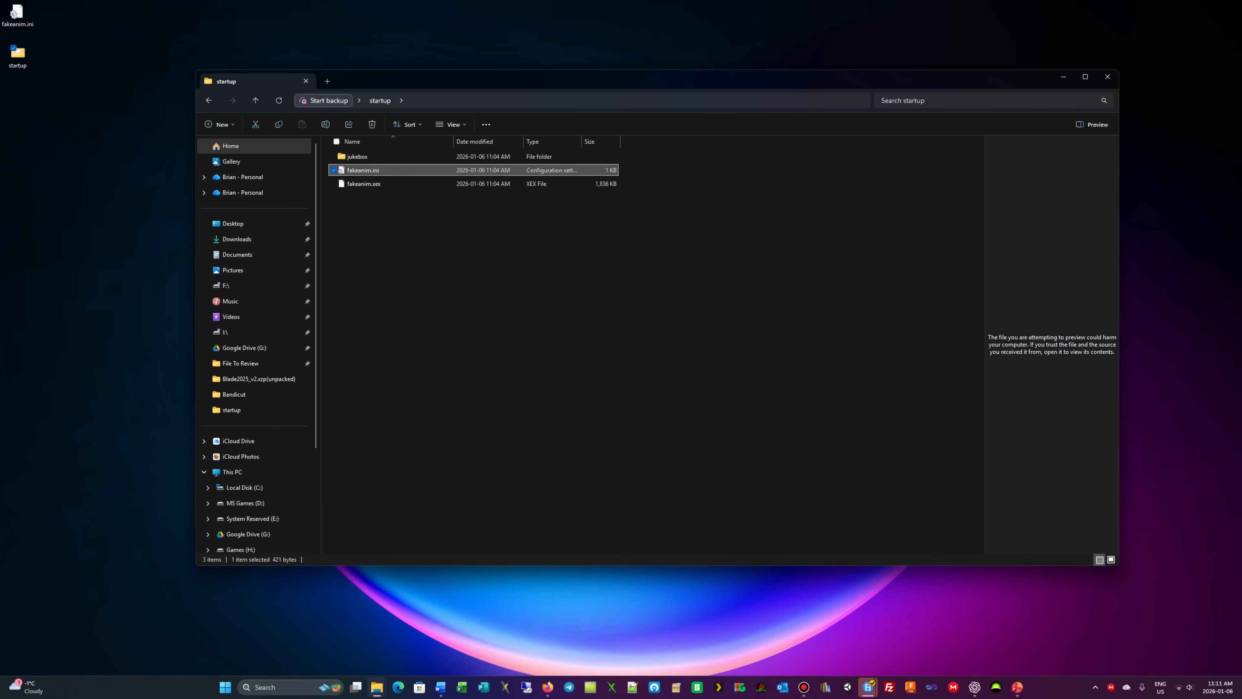
{"action": "double_click", "coordinate": [363, 170]}
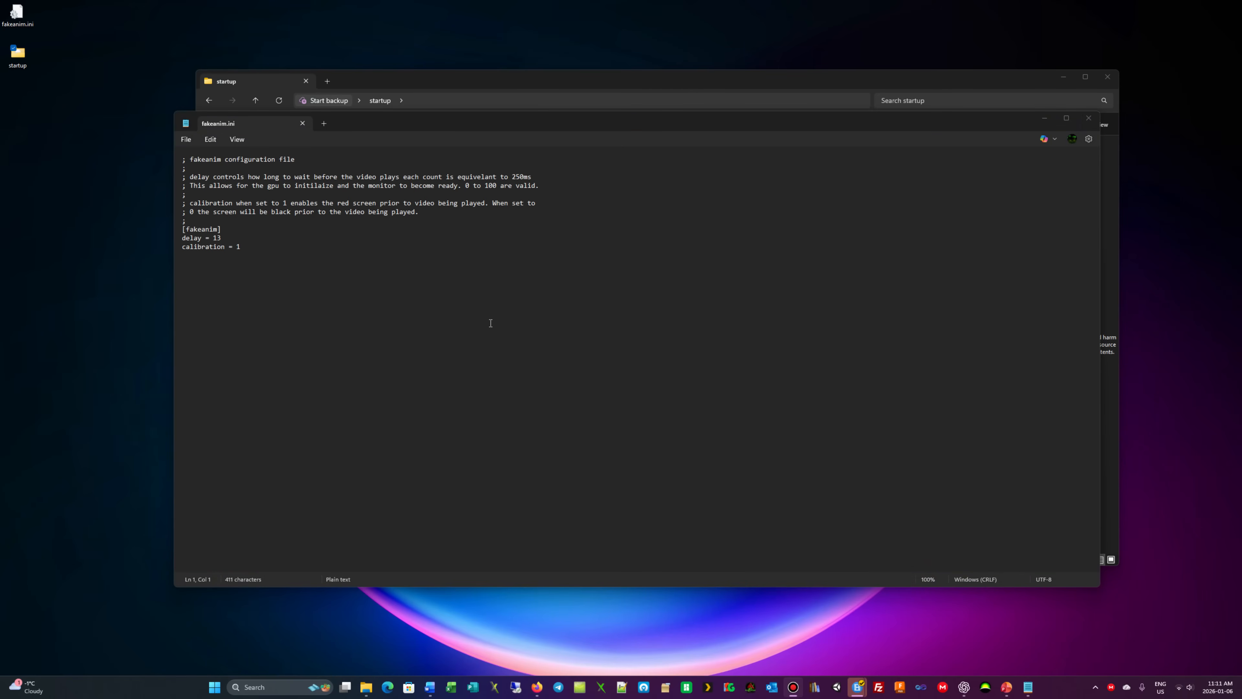
{"action": "mouse_move", "coordinate": [429, 263]}
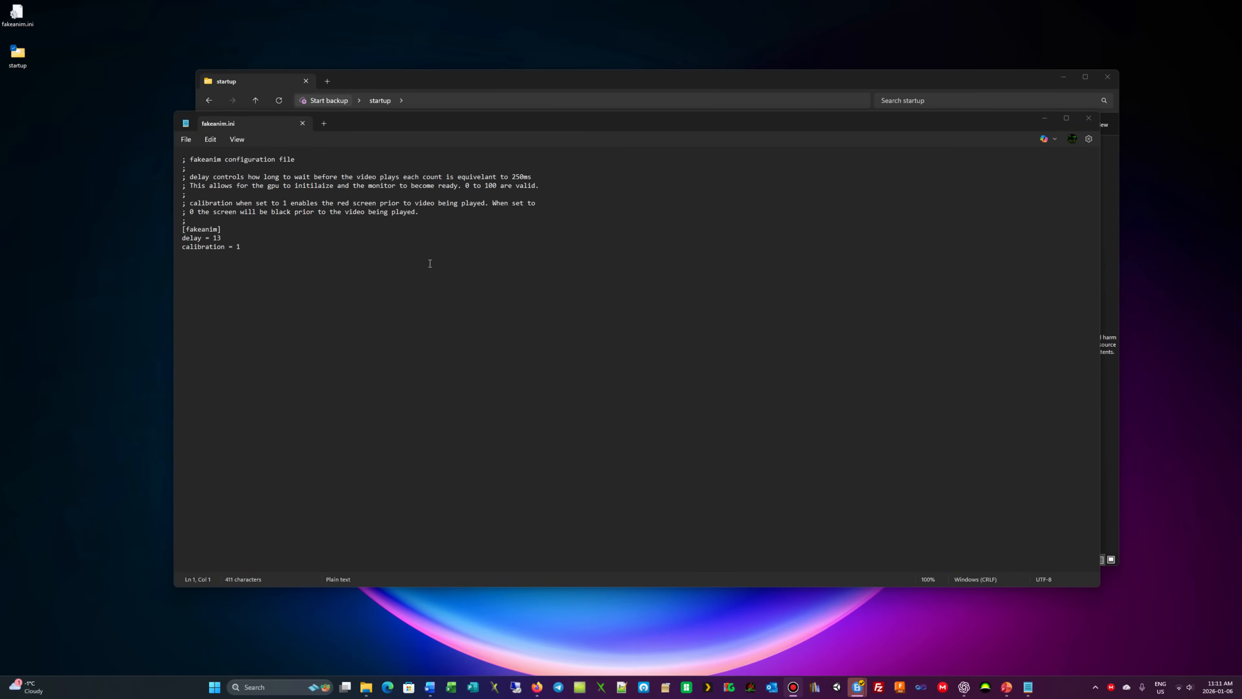
{"action": "mouse_move", "coordinate": [310, 282]}
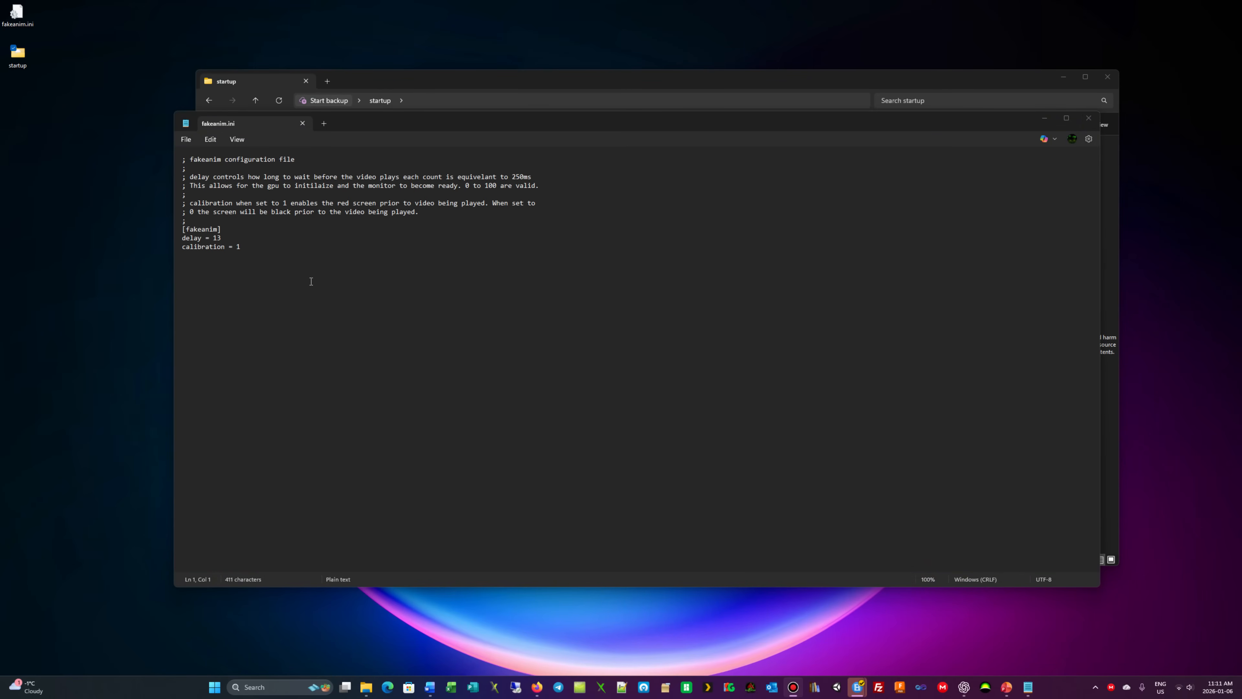
{"action": "mouse_move", "coordinate": [205, 247]}
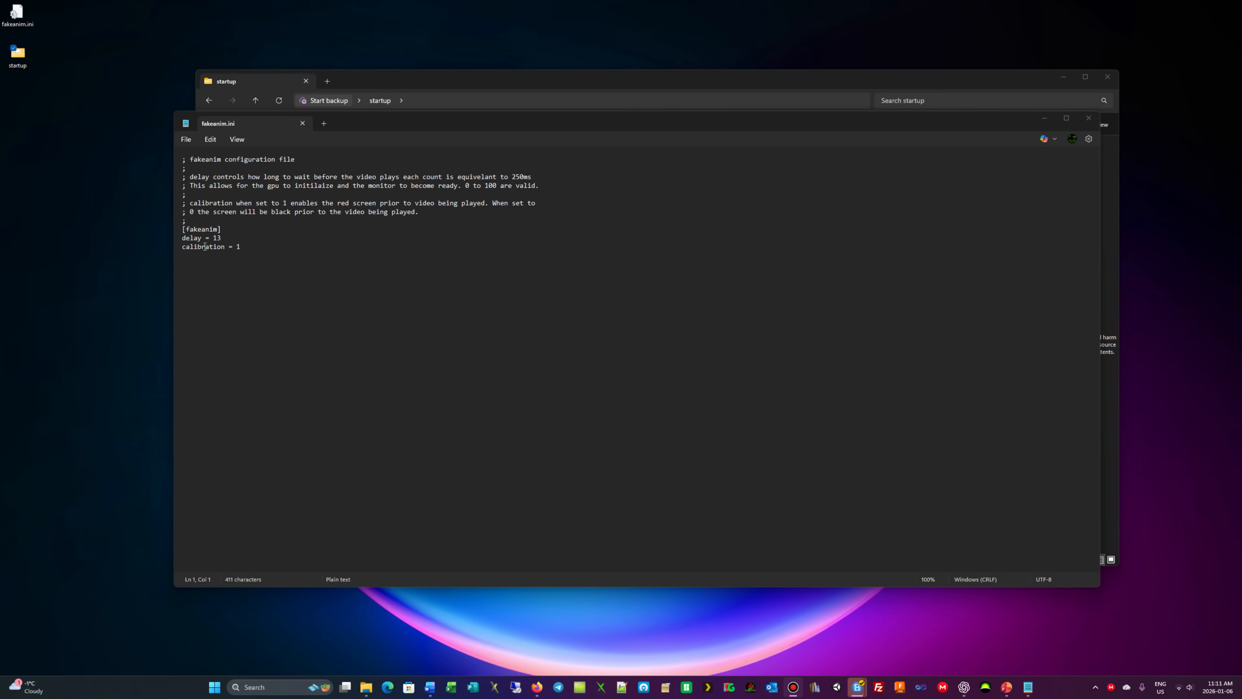
{"action": "mouse_move", "coordinate": [264, 251]}
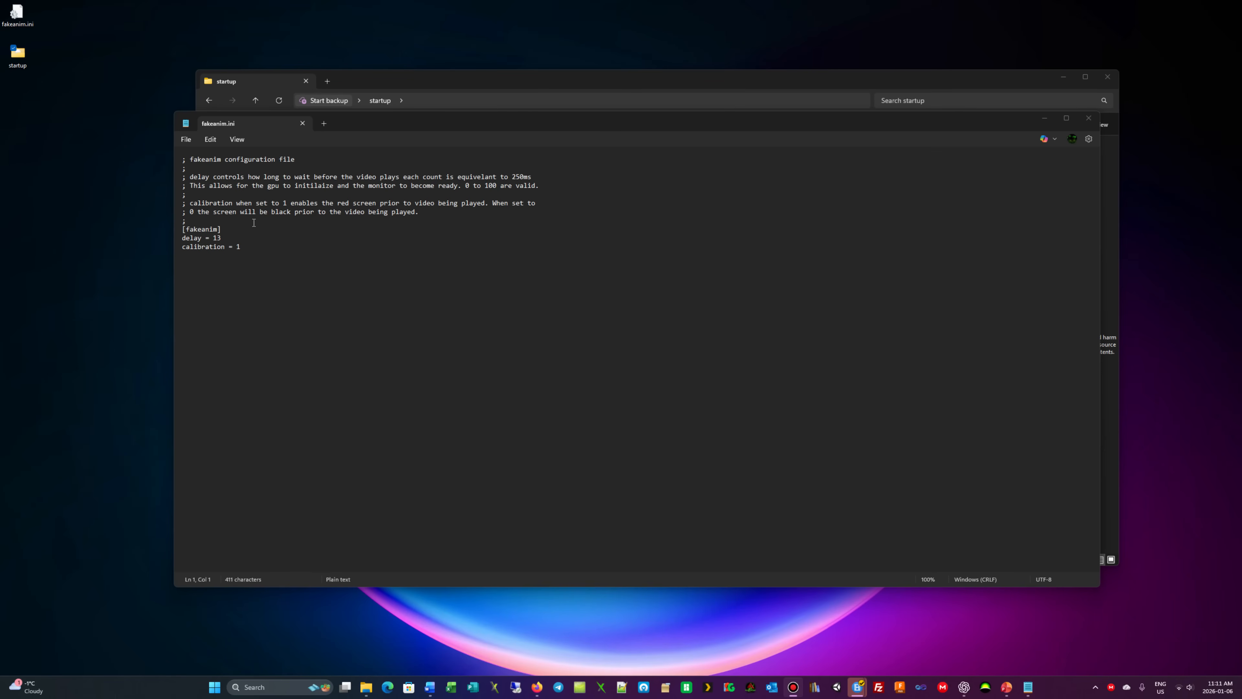
{"action": "mouse_move", "coordinate": [239, 264]}
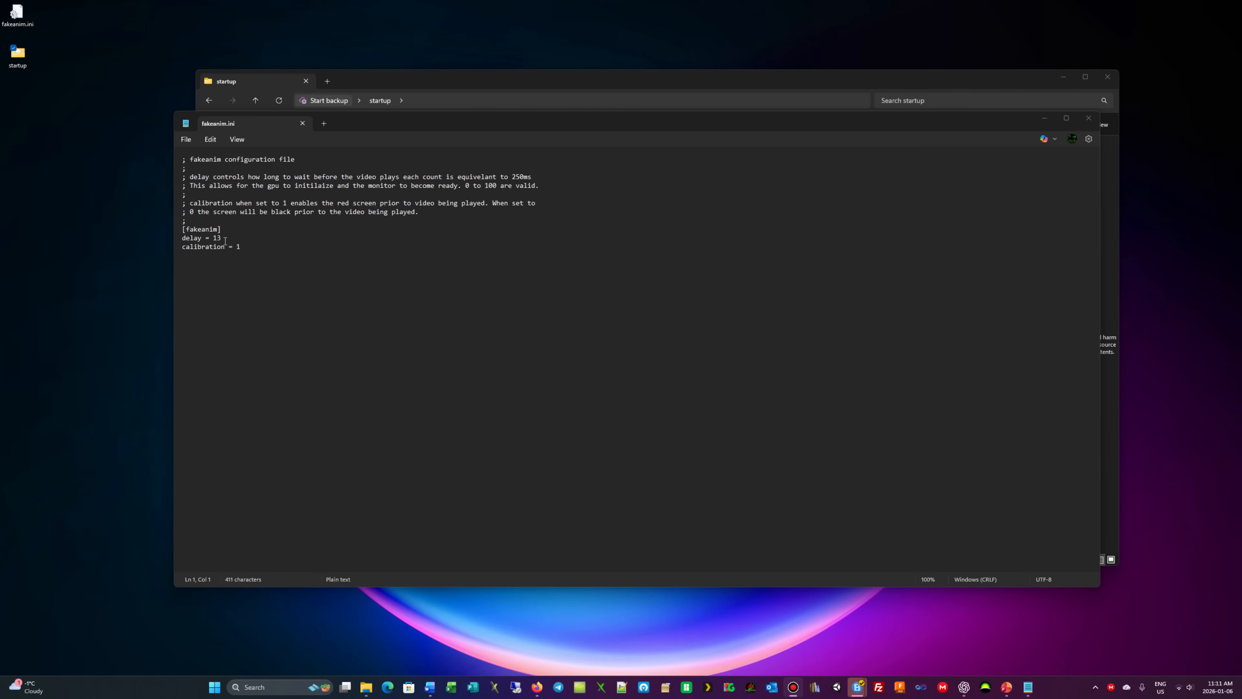
{"action": "mouse_move", "coordinate": [247, 237]}
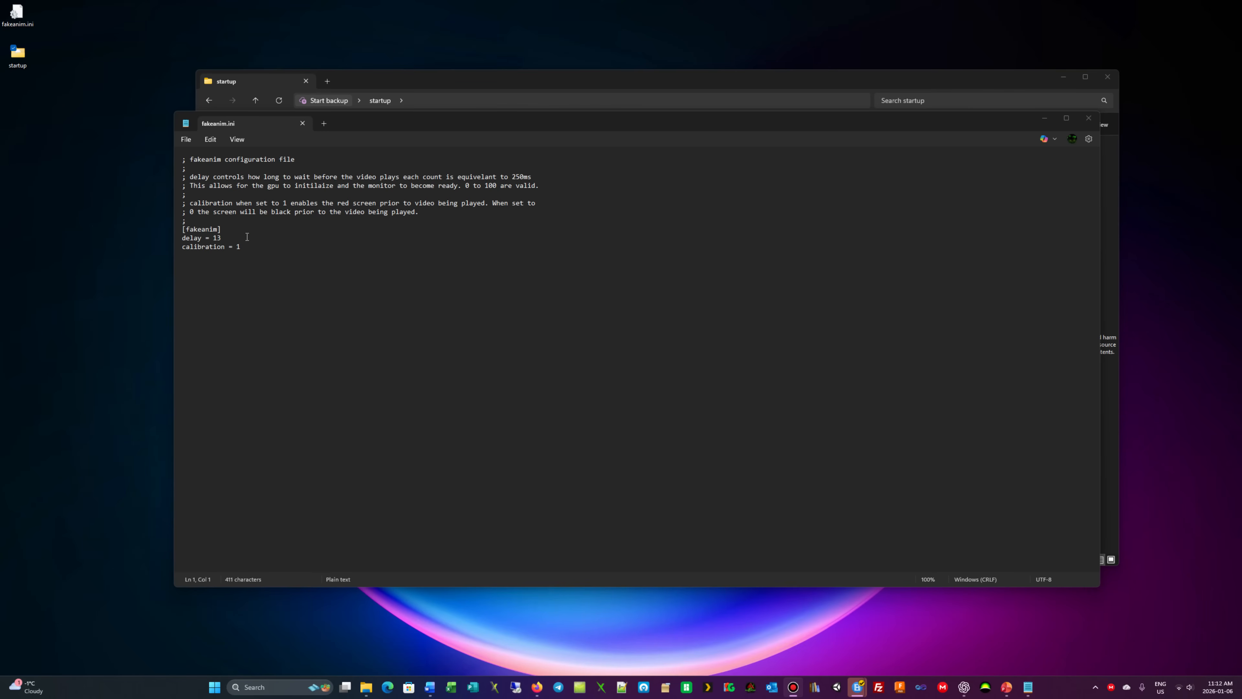
{"action": "mouse_move", "coordinate": [307, 264]}
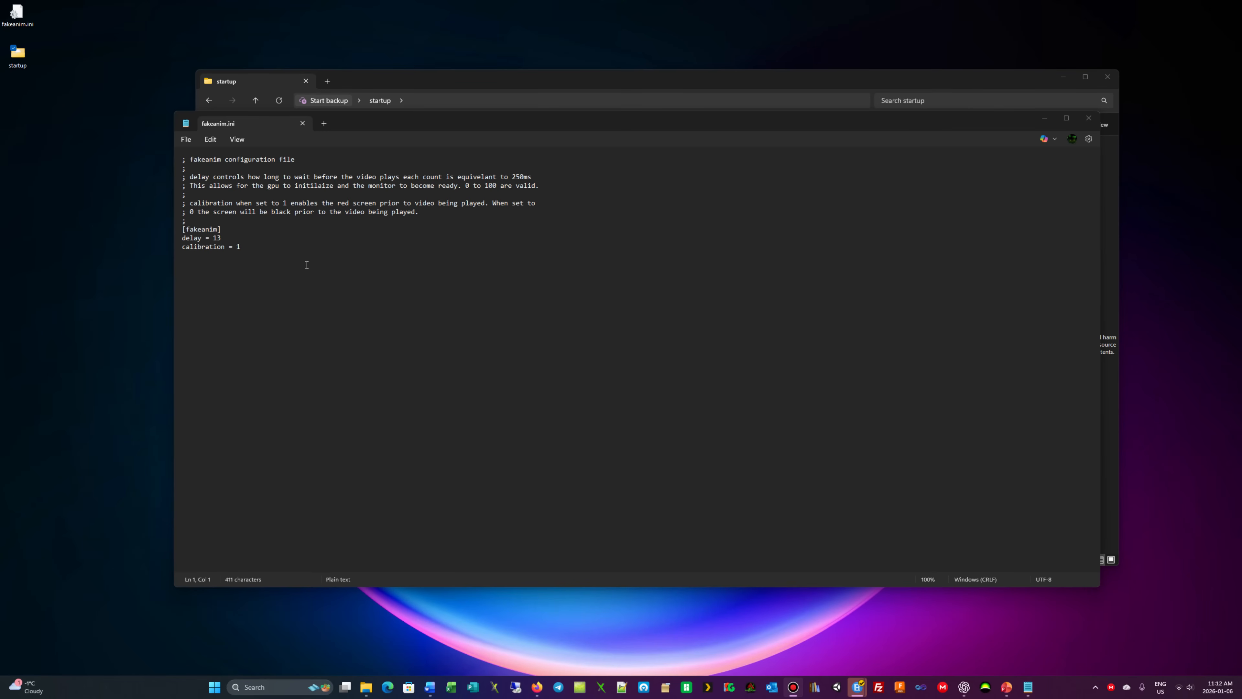
{"action": "mouse_move", "coordinate": [203, 218]}
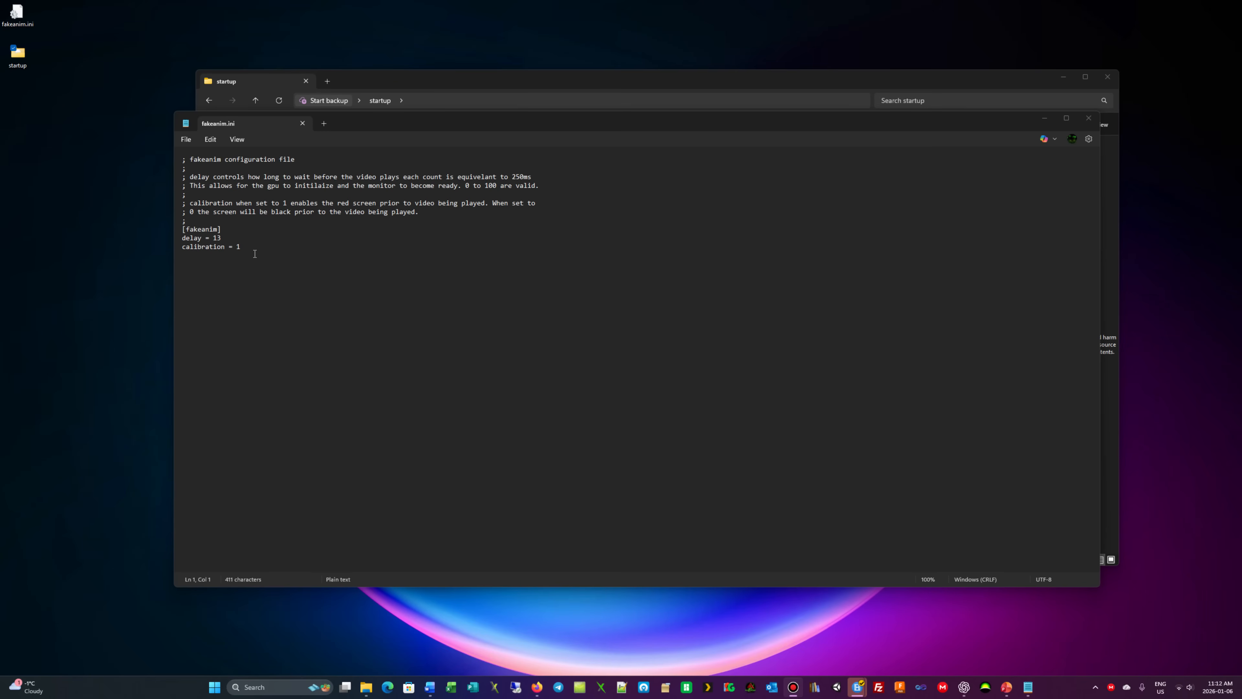
{"action": "mouse_move", "coordinate": [1084, 133]}
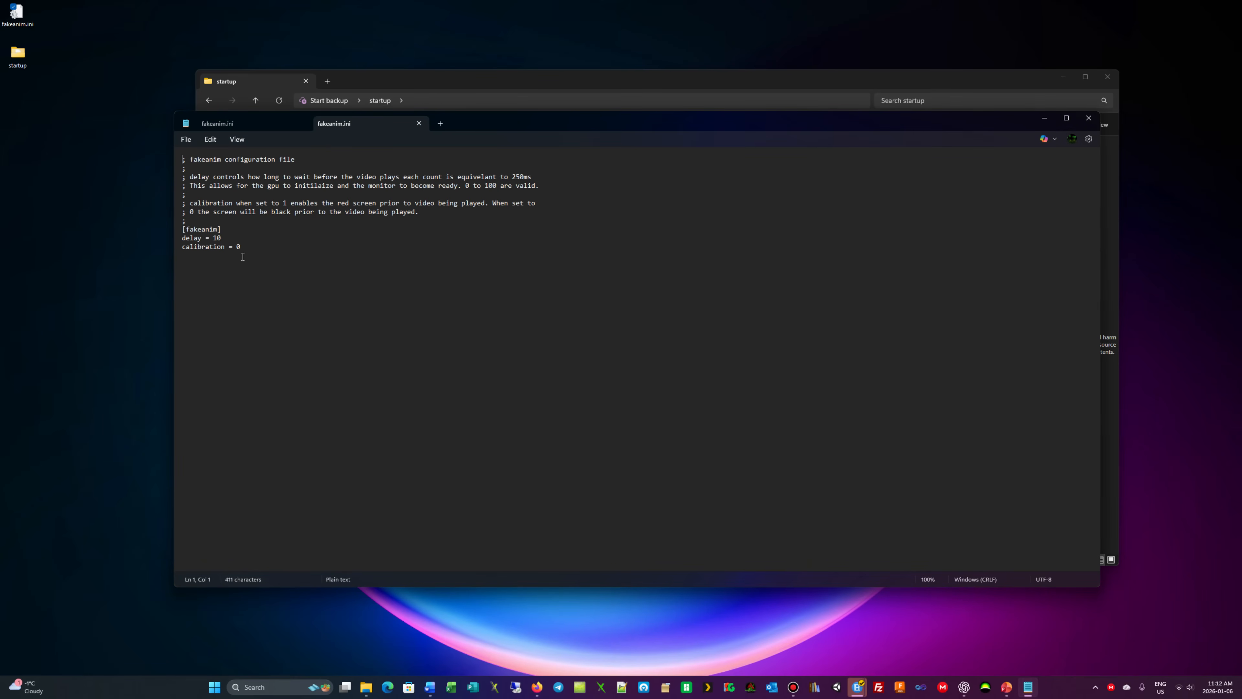
{"action": "mouse_move", "coordinate": [450, 433]}
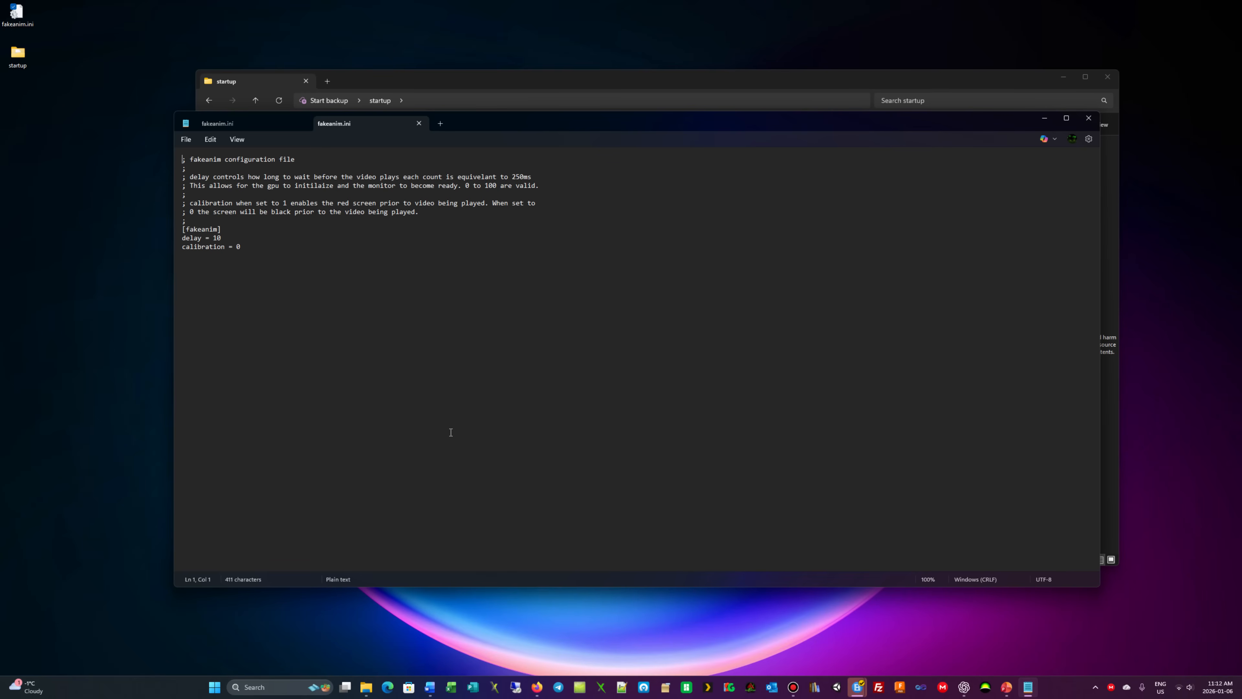
{"action": "mouse_move", "coordinate": [246, 282]}
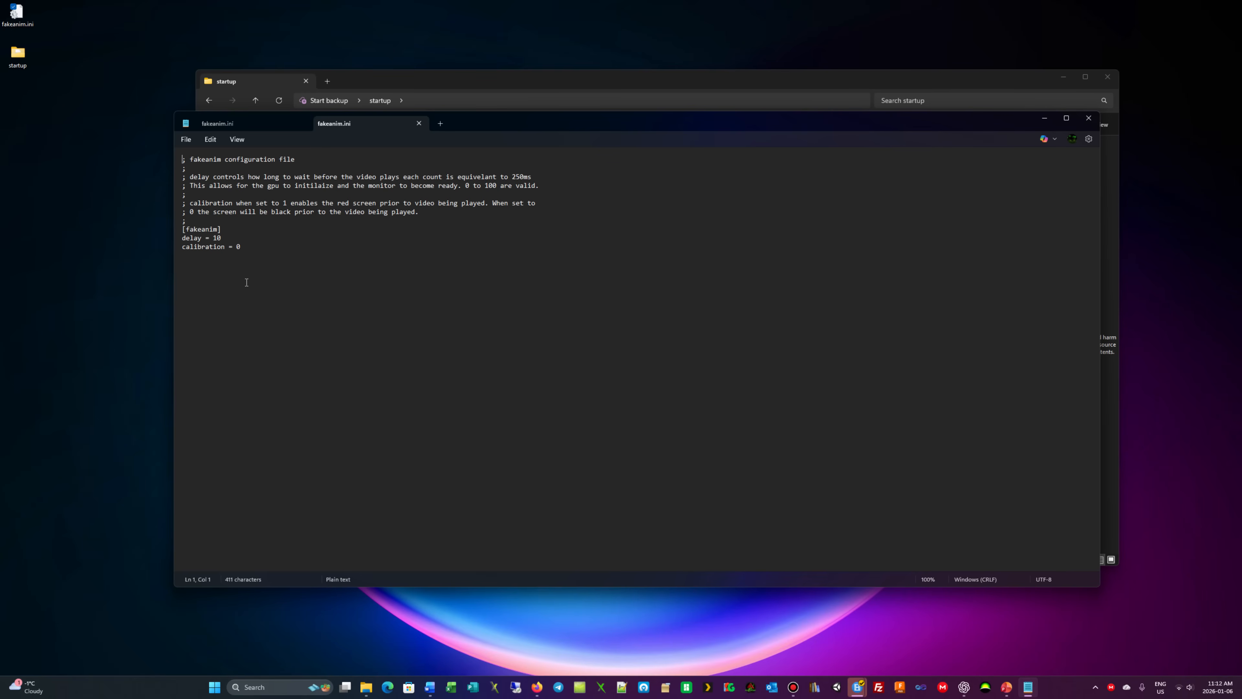
{"action": "mouse_move", "coordinate": [297, 251]}
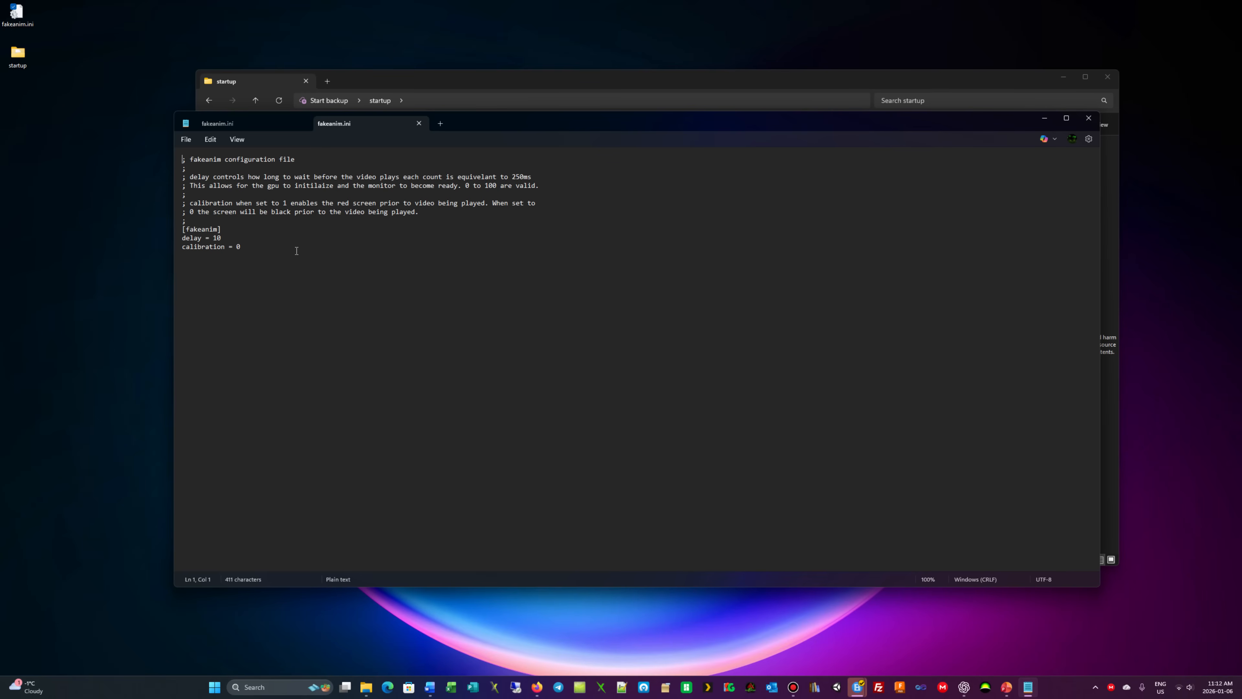
{"action": "mouse_move", "coordinate": [692, 282]}
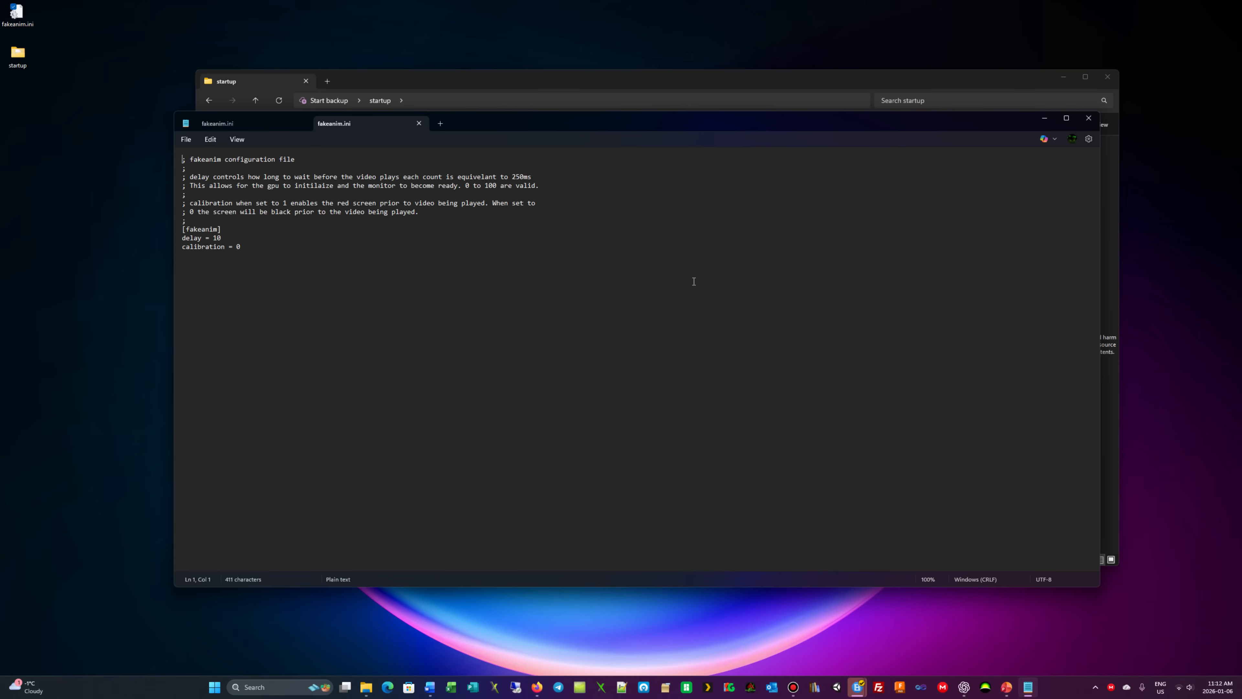
{"action": "mouse_move", "coordinate": [516, 261]}
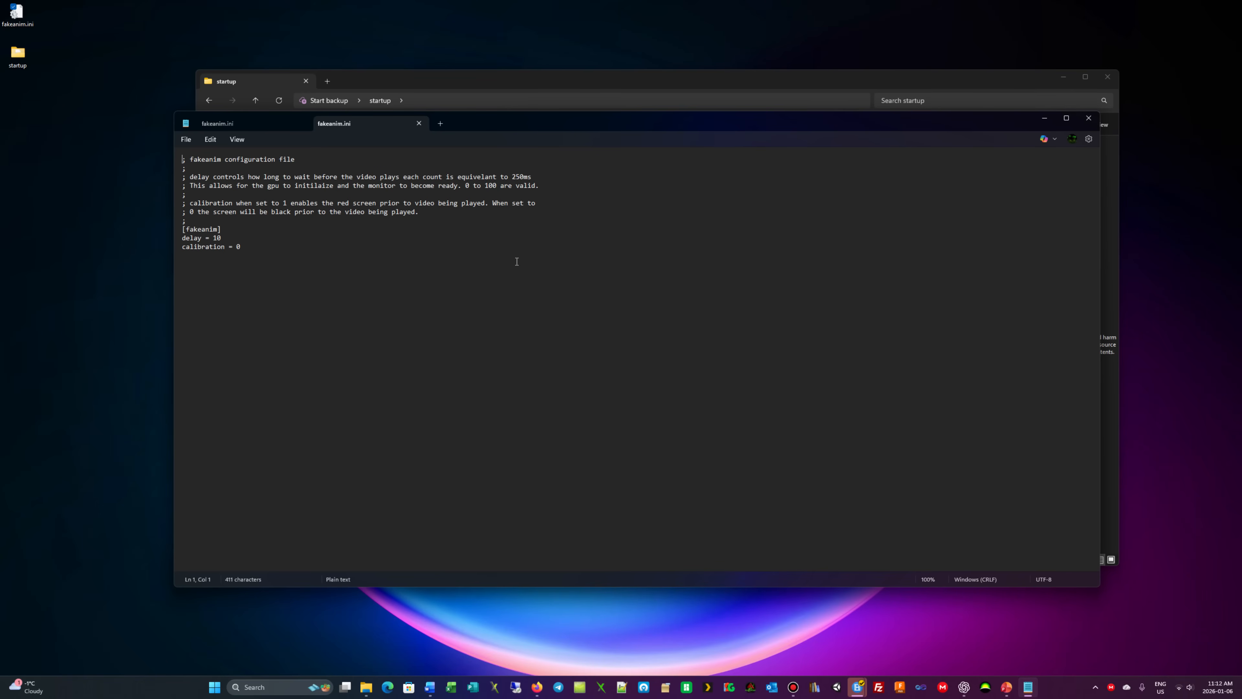
{"action": "mouse_move", "coordinate": [511, 263]}
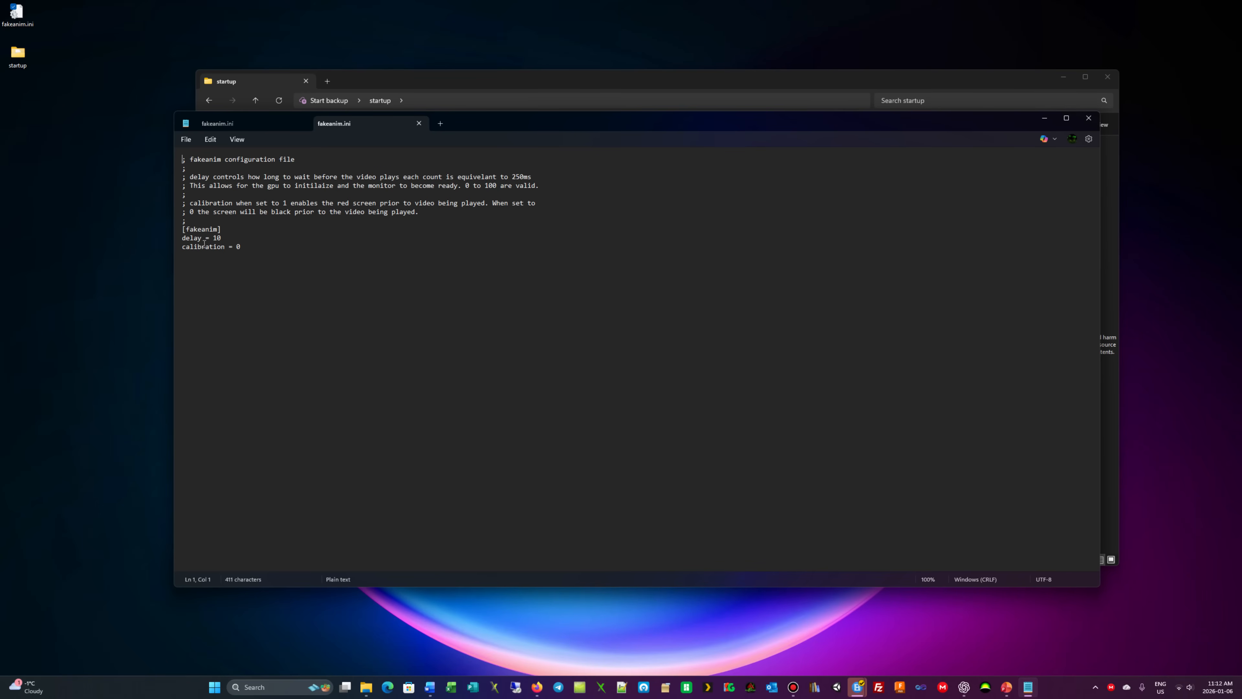
{"action": "mouse_move", "coordinate": [221, 262]}
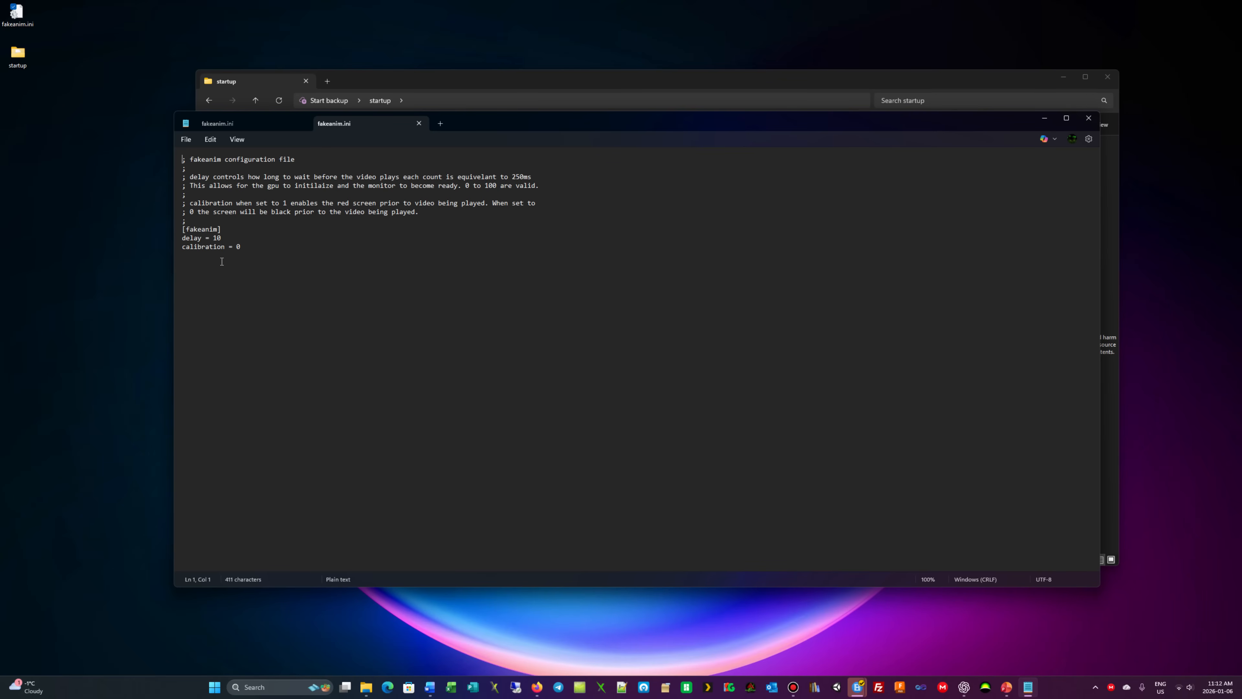
{"action": "mouse_move", "coordinate": [178, 249]}
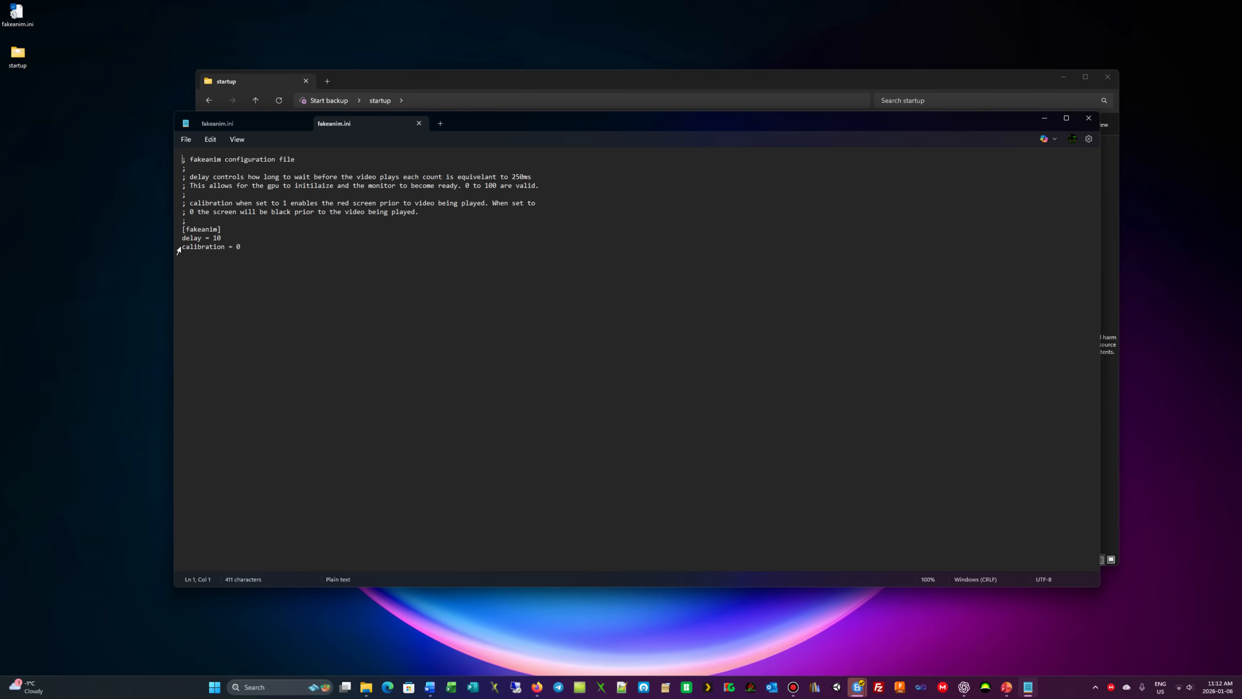
{"action": "mouse_move", "coordinate": [370, 300]}
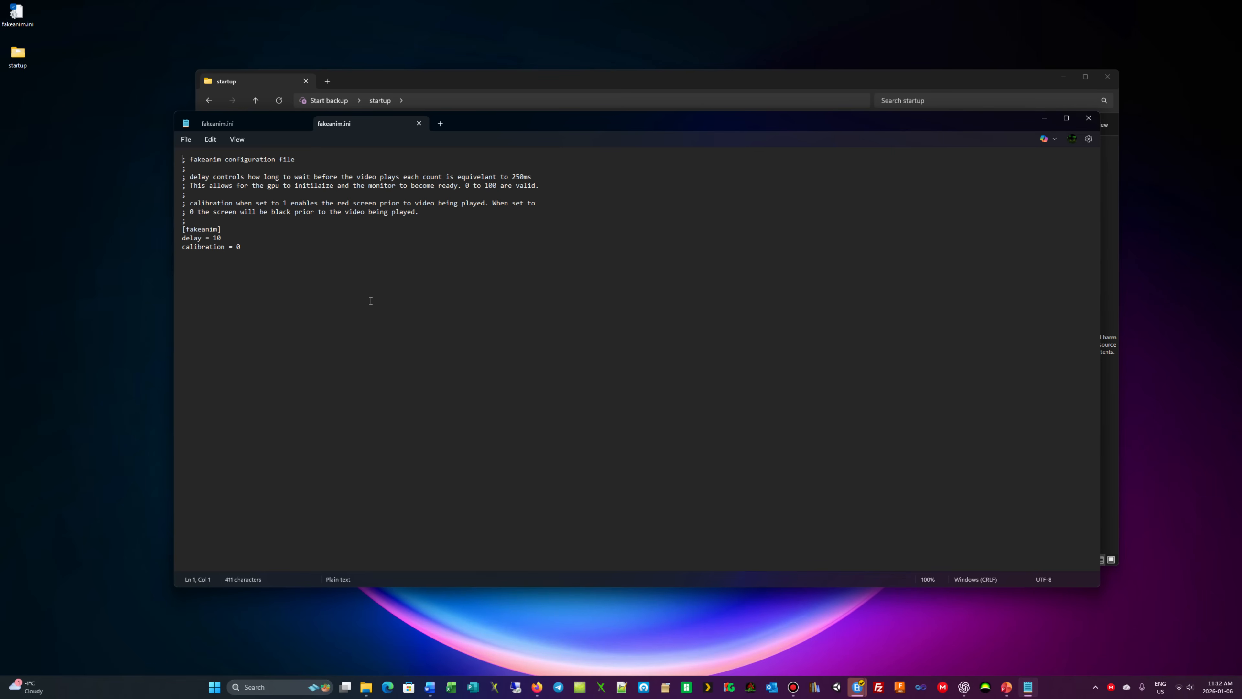
{"action": "mouse_move", "coordinate": [471, 302]}
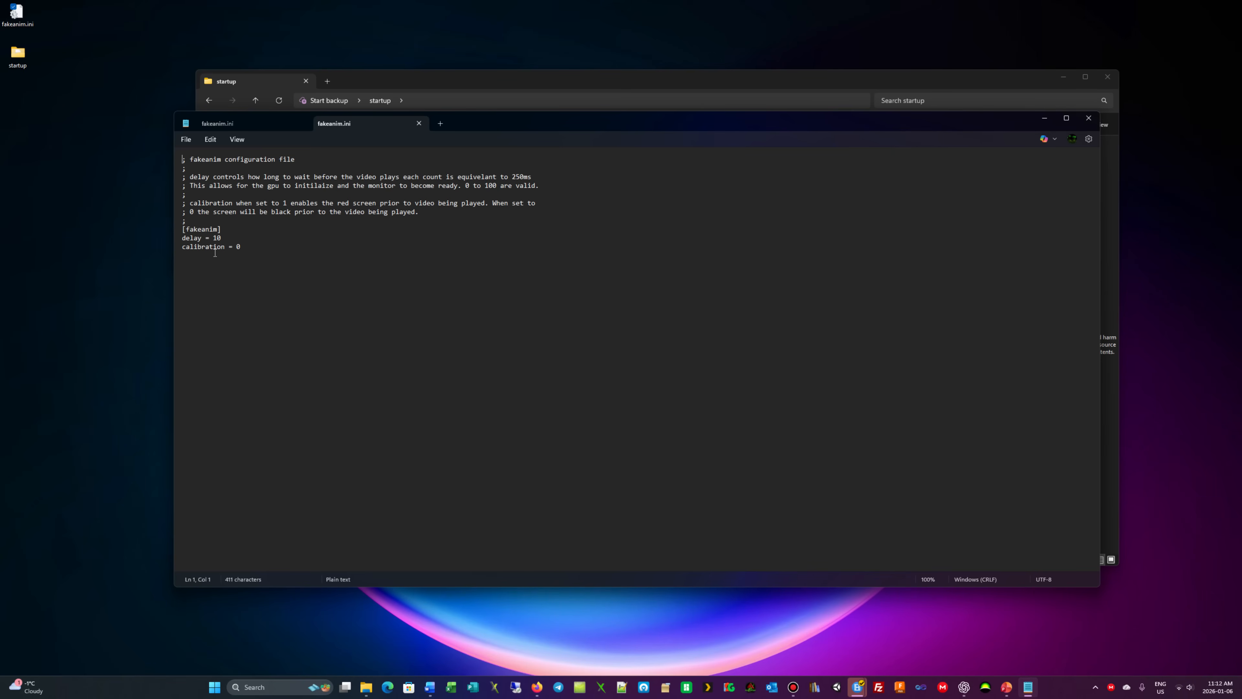
{"action": "mouse_move", "coordinate": [995, 67]}
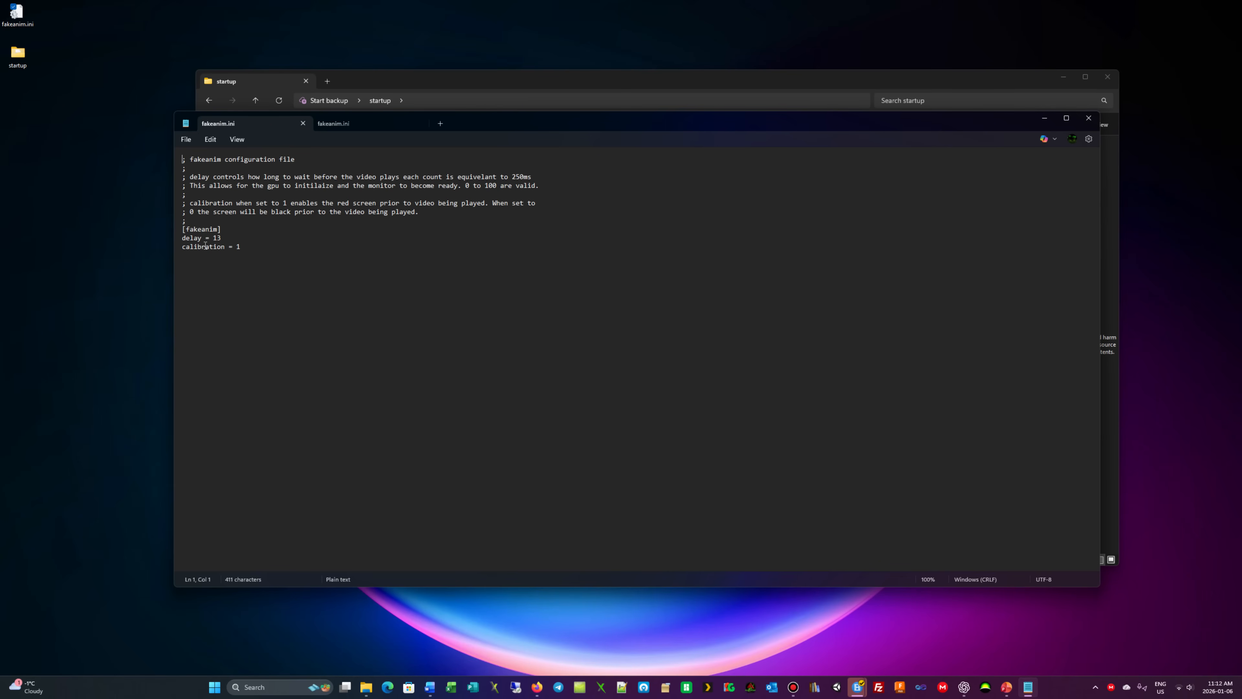
{"action": "mouse_move", "coordinate": [1095, 145]}
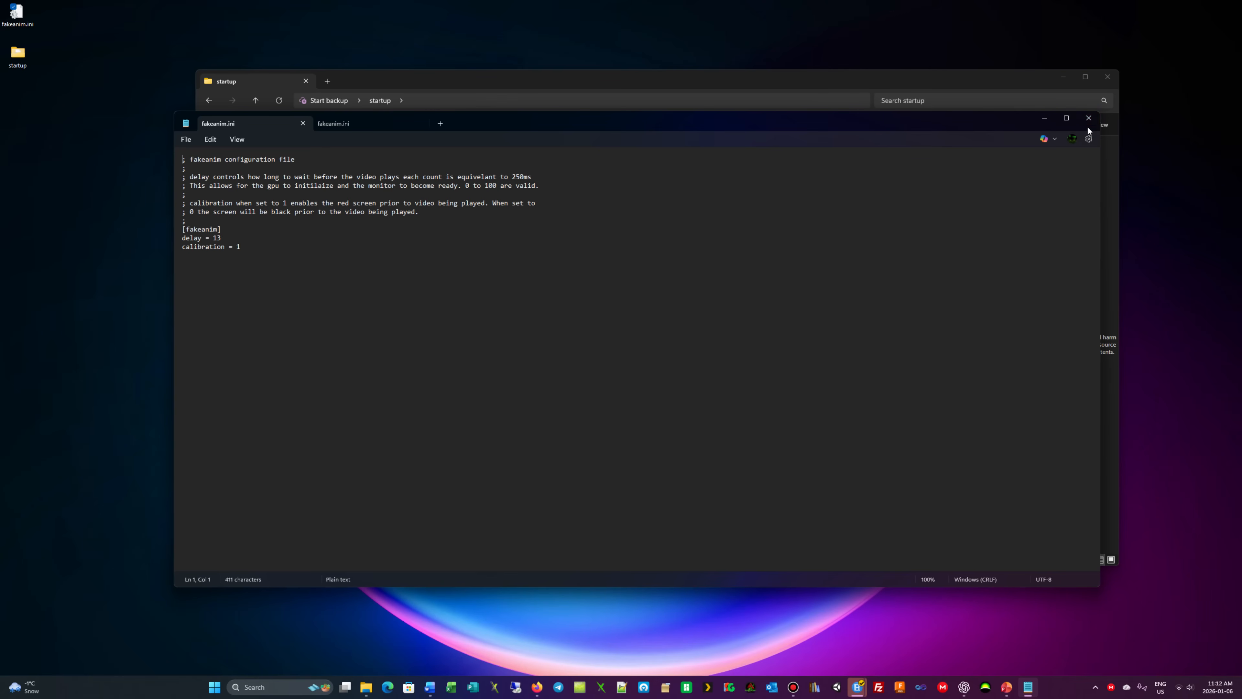
Step: Close Notepad with fakeanim.ini holding delay 13 and calibration 1
{"action": "left_click", "coordinate": [1088, 118]}
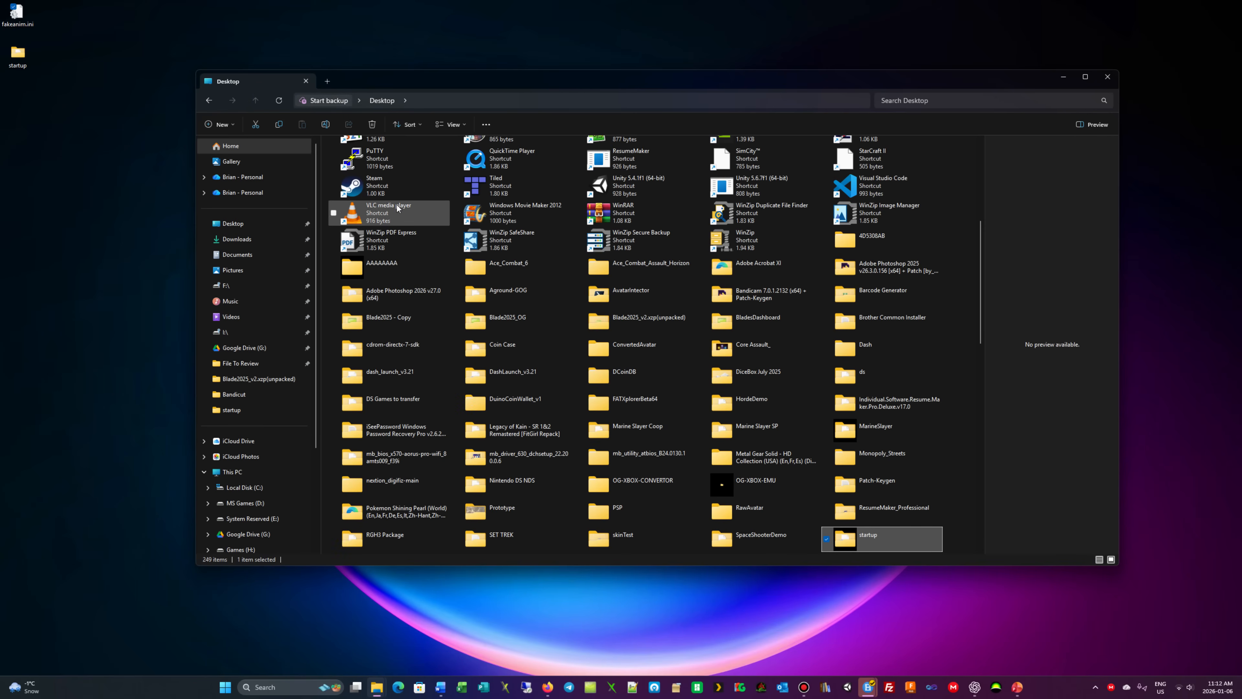
{"action": "left_click", "coordinate": [1106, 77]}
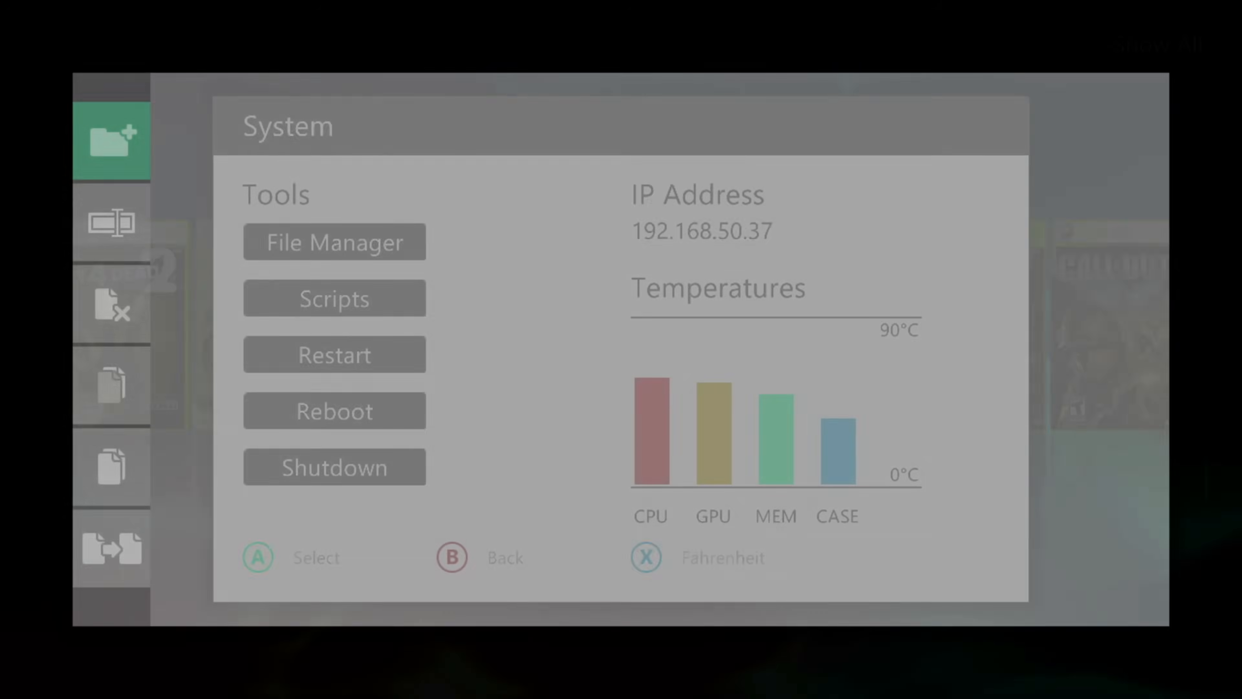
Step: In Aurora's File Manager, browse OnBoardMU to the Startup folder with jukebox, fakeanim.ini and fakeanim.xex
{"action": "left_click", "coordinate": [334, 241]}
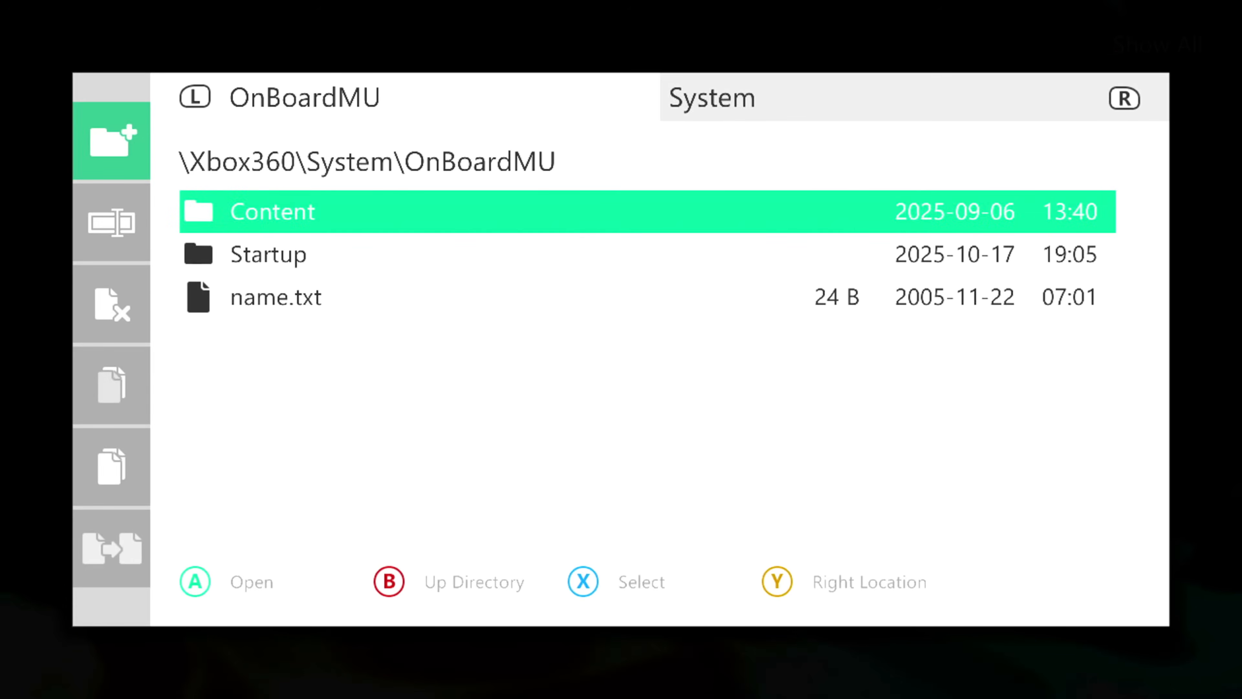
{"action": "scroll", "scroll_direction": "down", "scroll_amount": 3}
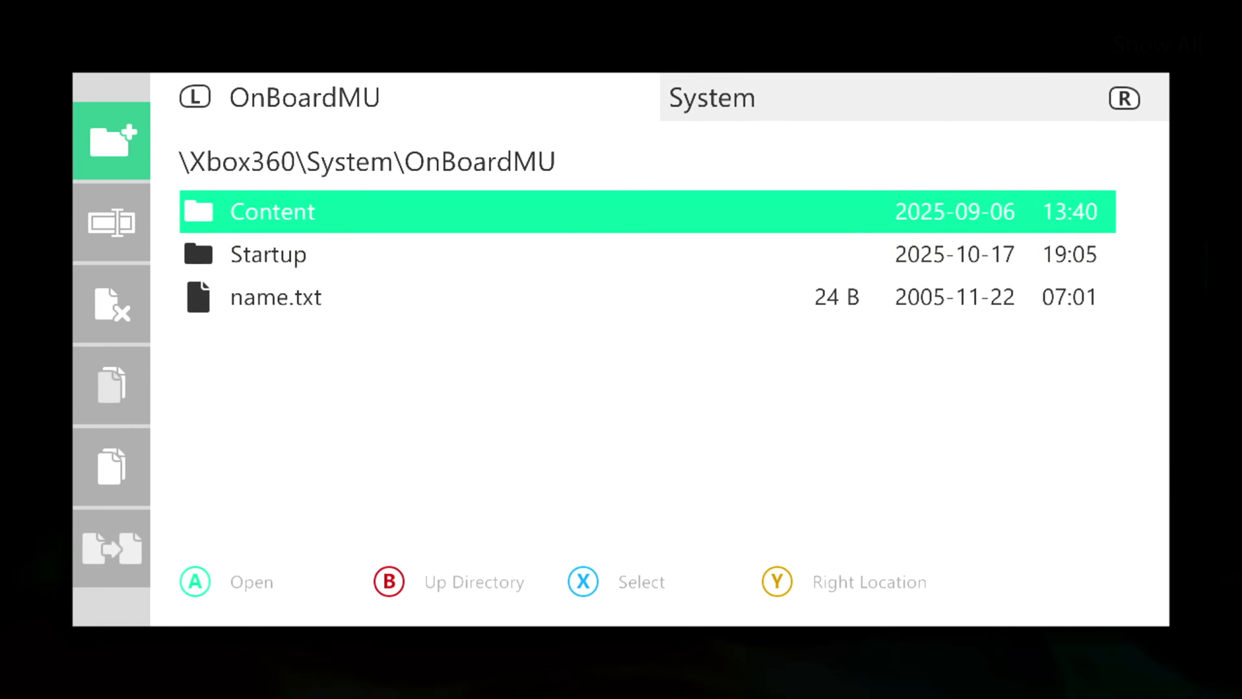
{"action": "key", "text": "Down"}
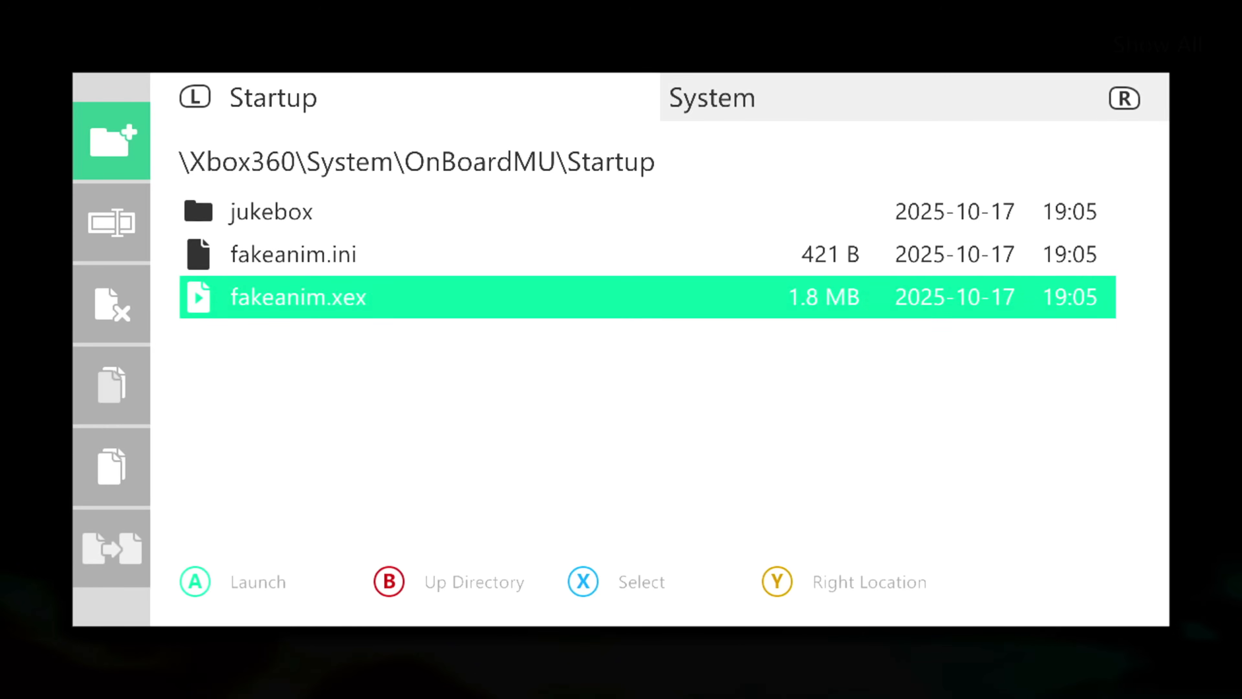
Step: Go up out of Startup and switch the File Manager location to Hdd1
{"action": "left_click", "coordinate": [271, 211]}
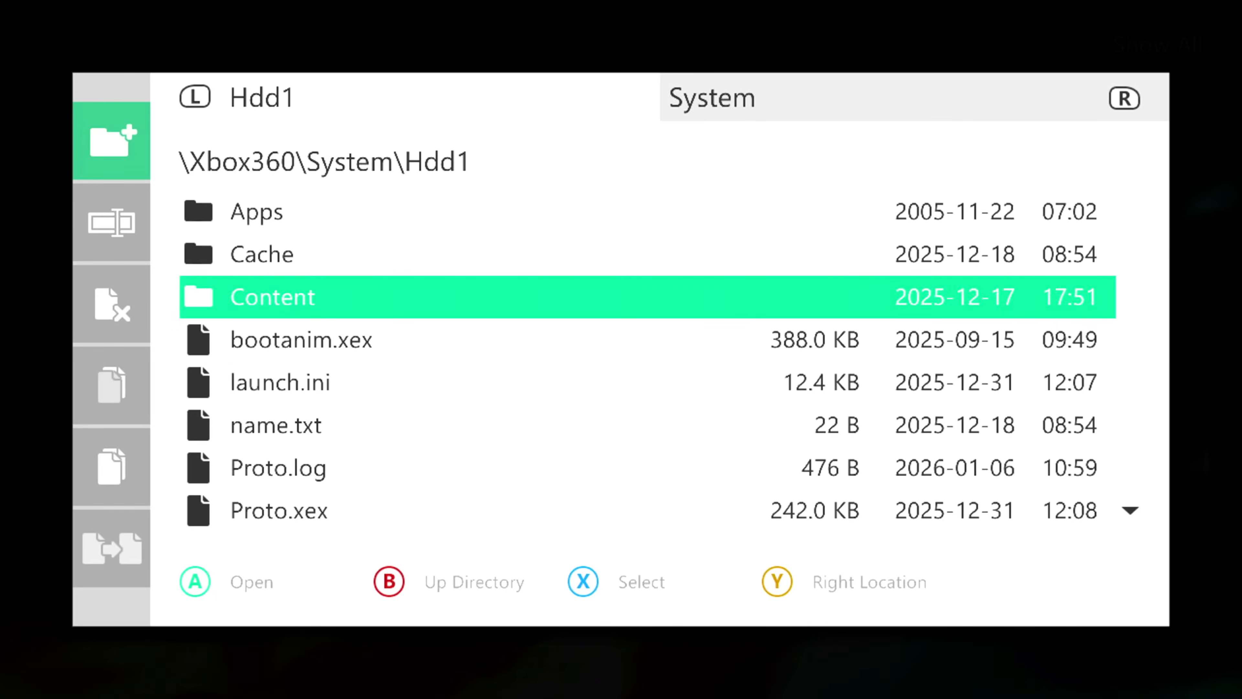
{"action": "key", "text": "Down"}
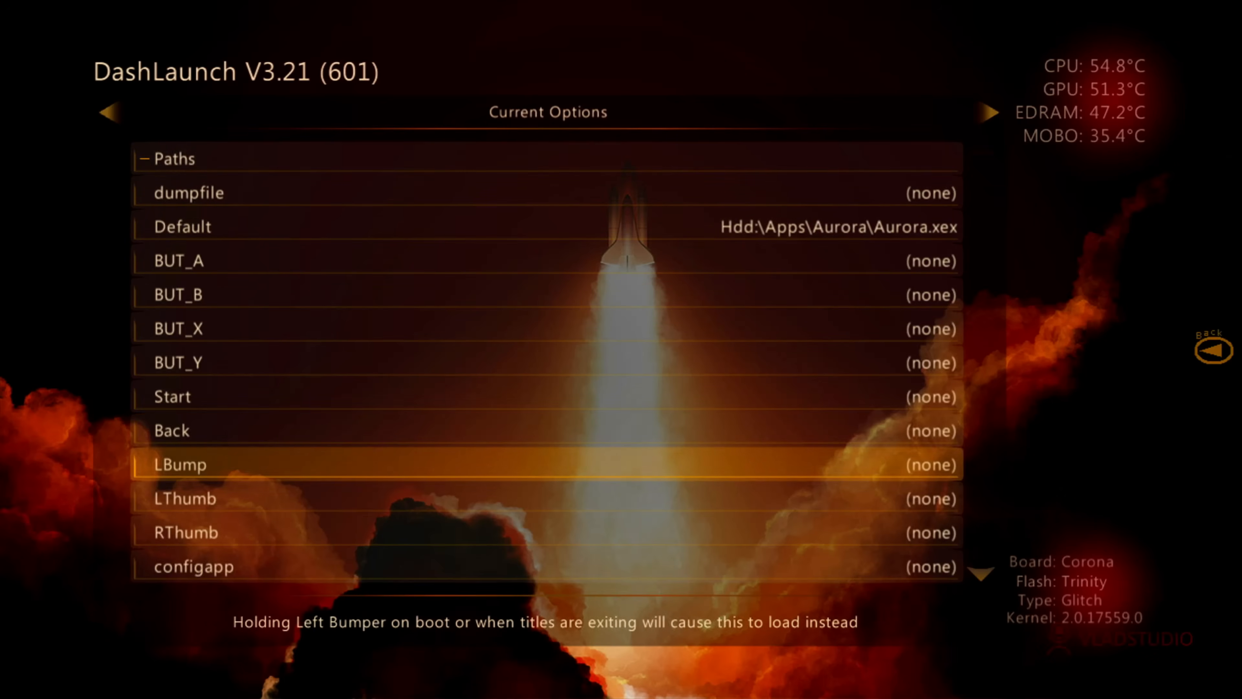
Step: In DashLaunch Paths, browse to the MmcMu memory unit and select the startup file
{"action": "scroll", "scroll_direction": "down", "scroll_amount": 3}
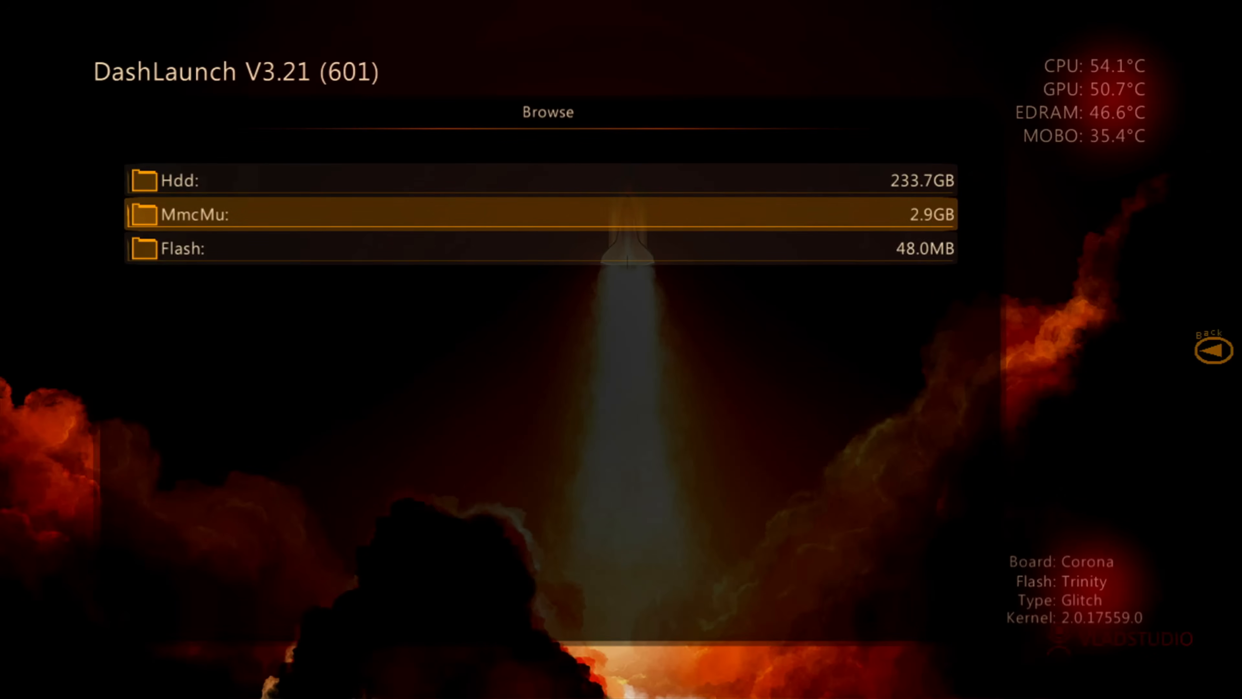
{"action": "left_click", "coordinate": [539, 214]}
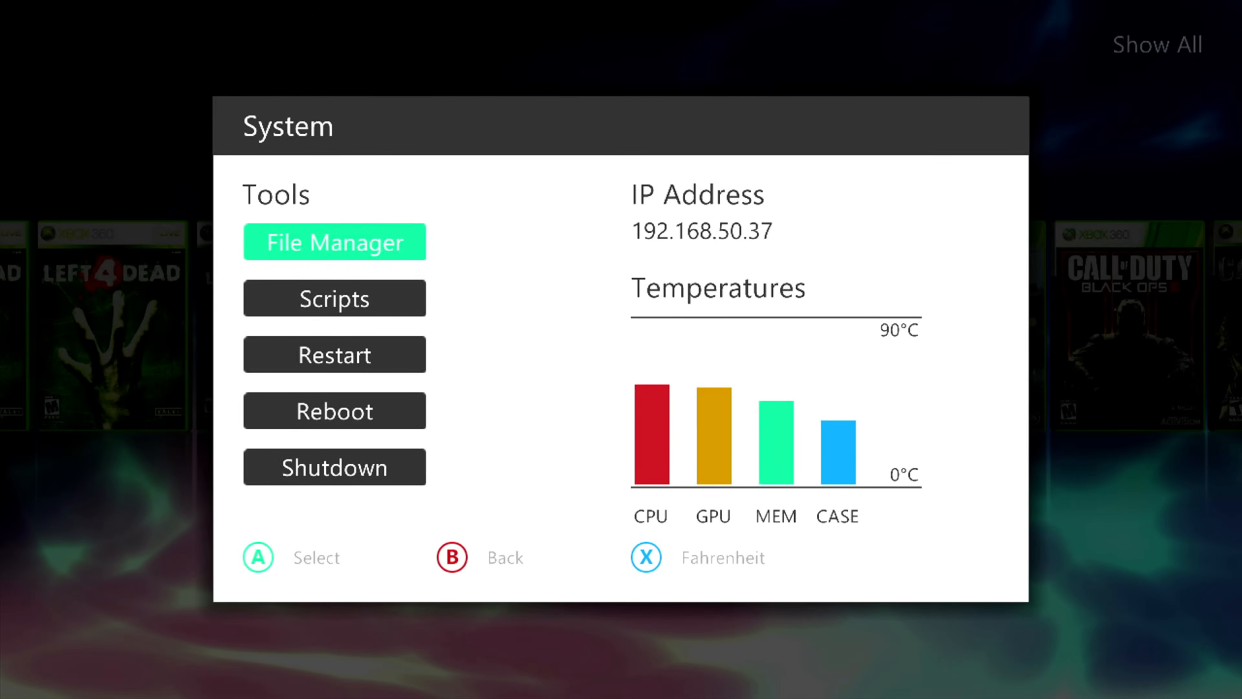
{"action": "left_click", "coordinate": [334, 241]}
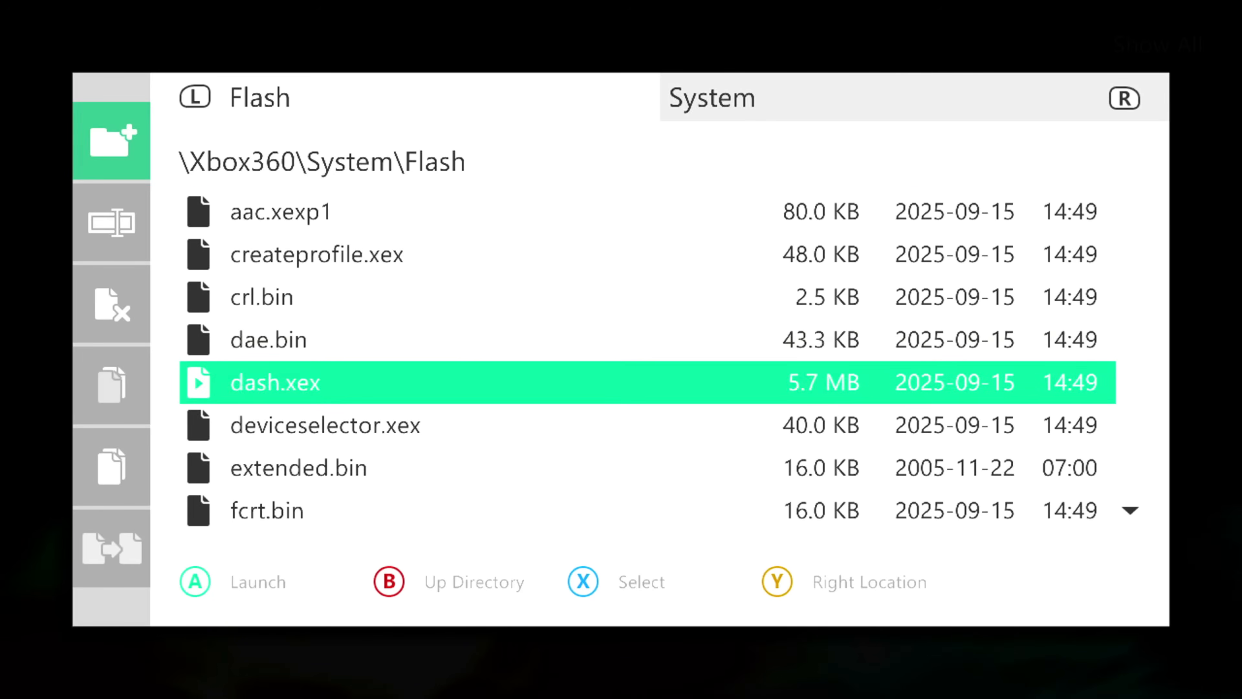
{"action": "scroll", "scroll_direction": "down", "scroll_amount": 3}
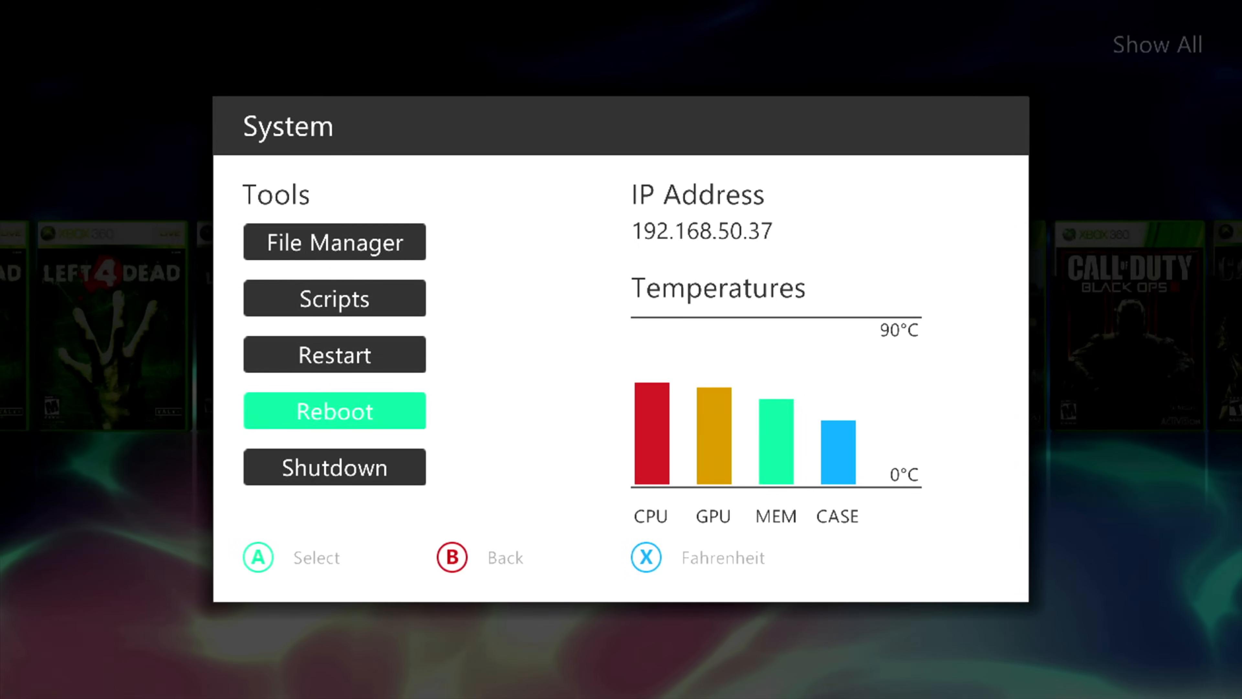
Step: Reboot the Xbox 360 from Aurora's System menu, confirming Yes
{"action": "left_click", "coordinate": [333, 410]}
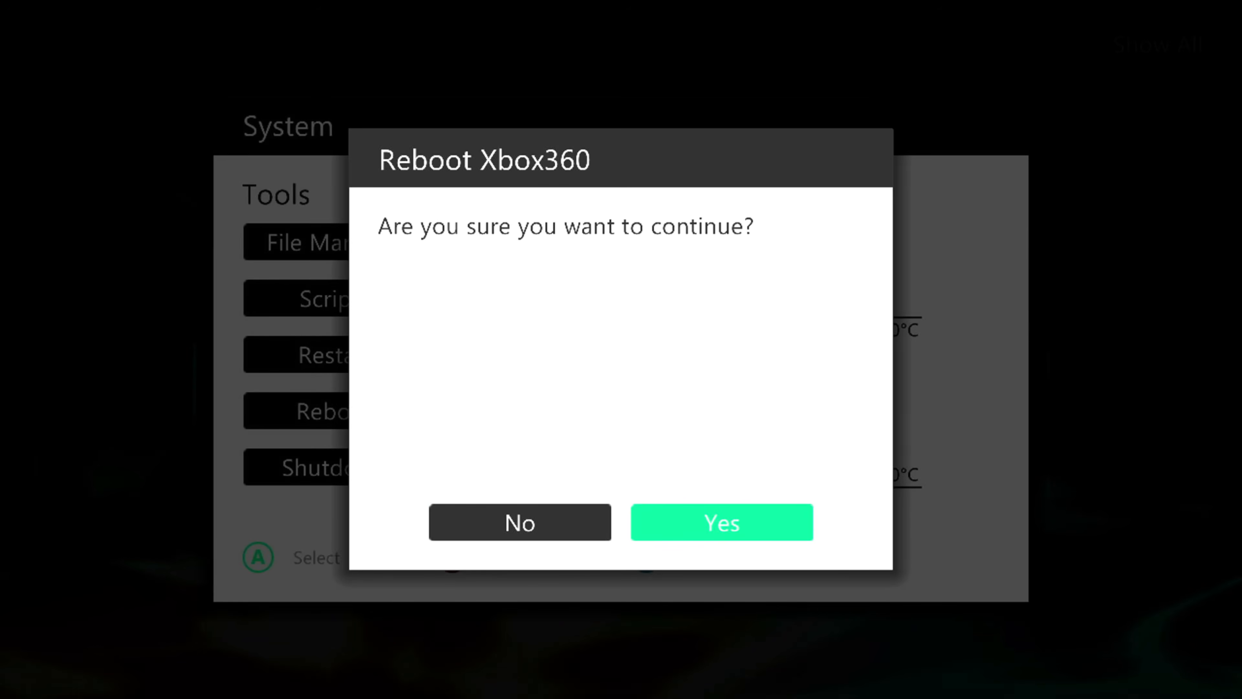
{"action": "left_click", "coordinate": [720, 522]}
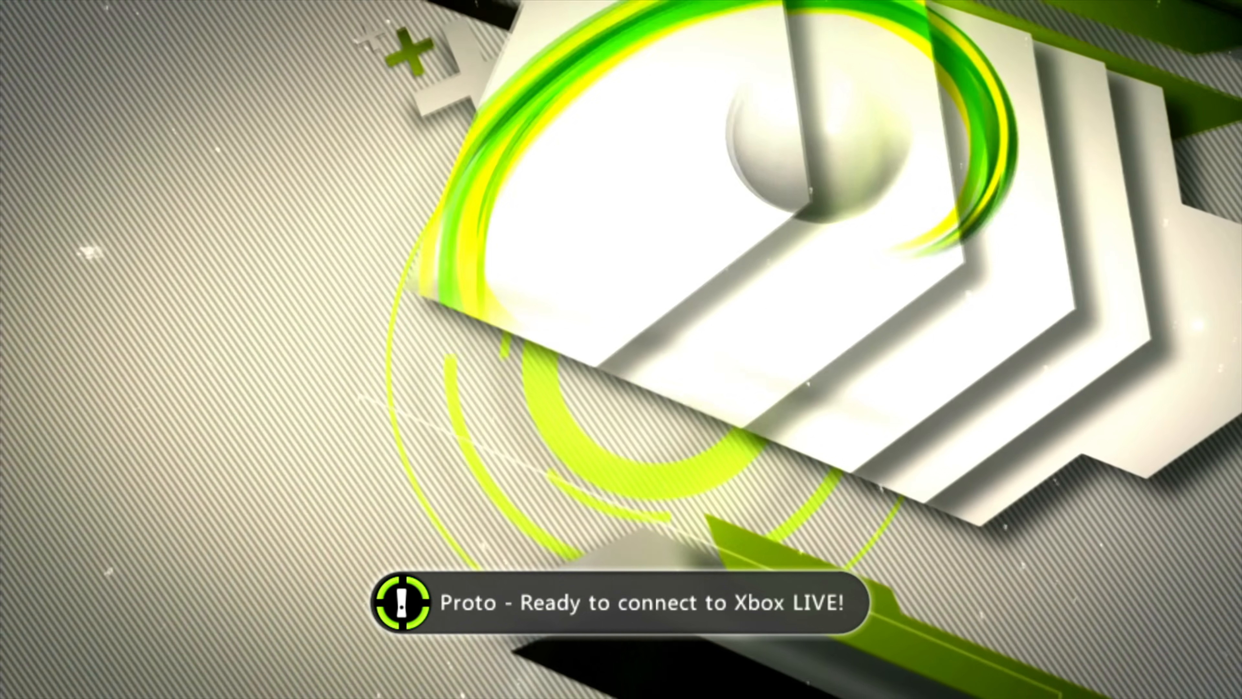